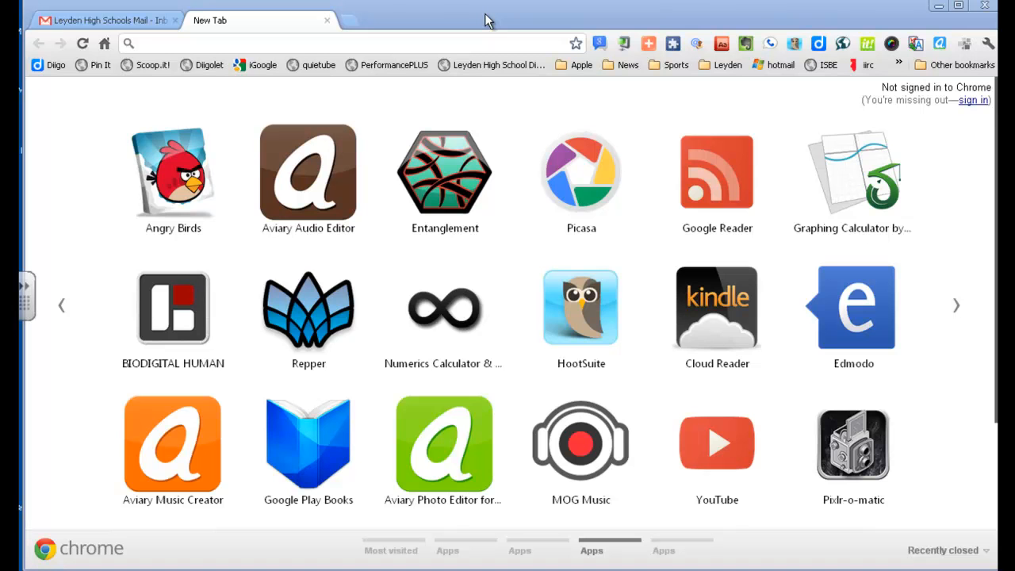
mouse_move(371, 43)
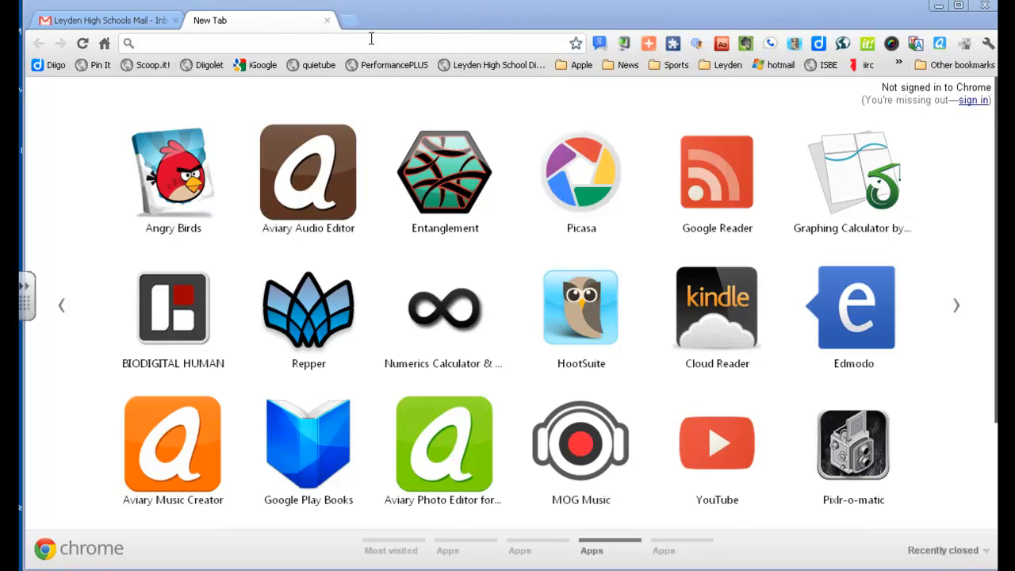
- Page back through the installed apps on the new tab page several times
left_click(60, 304)
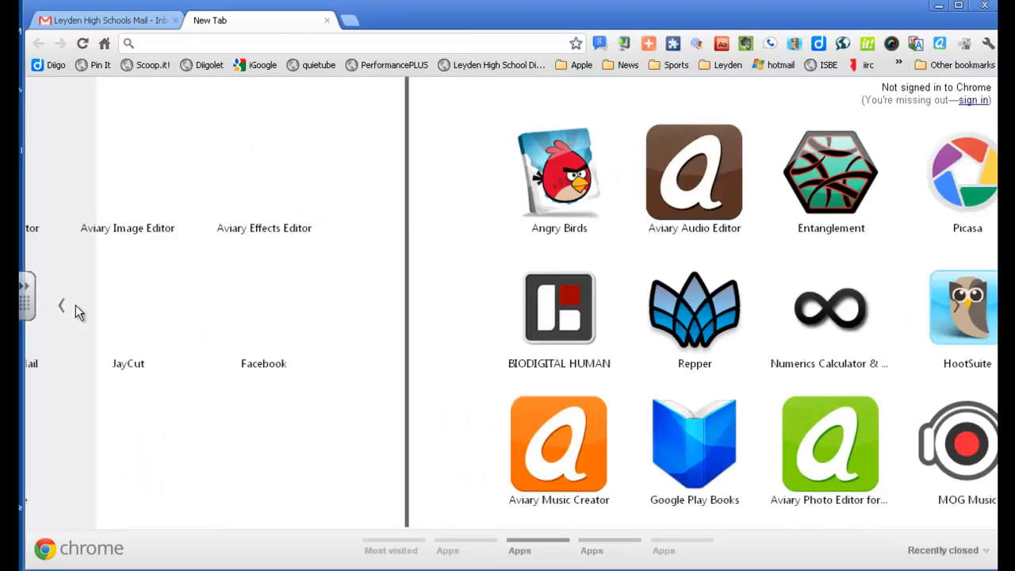
left_click(62, 304)
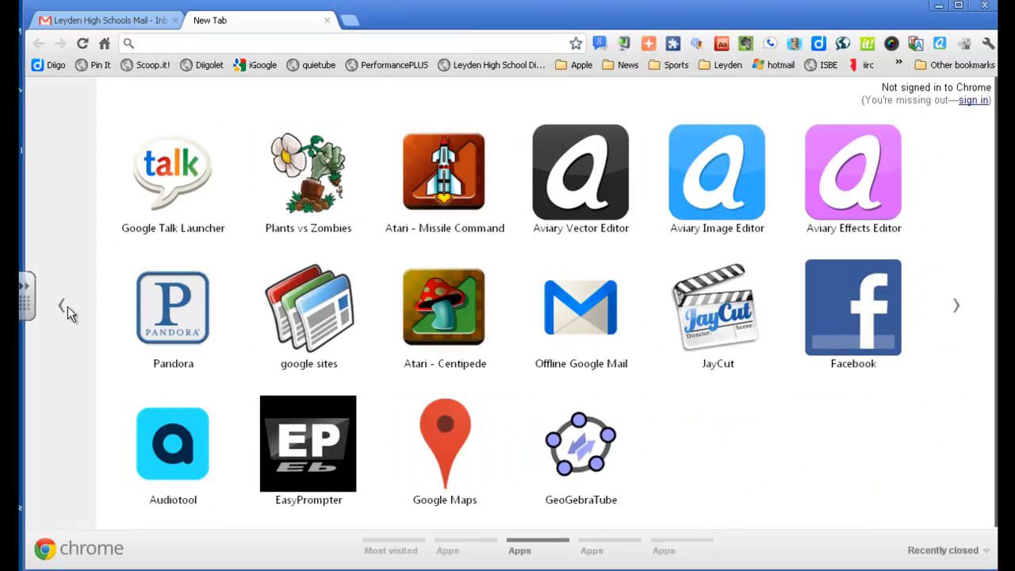
left_click(62, 305)
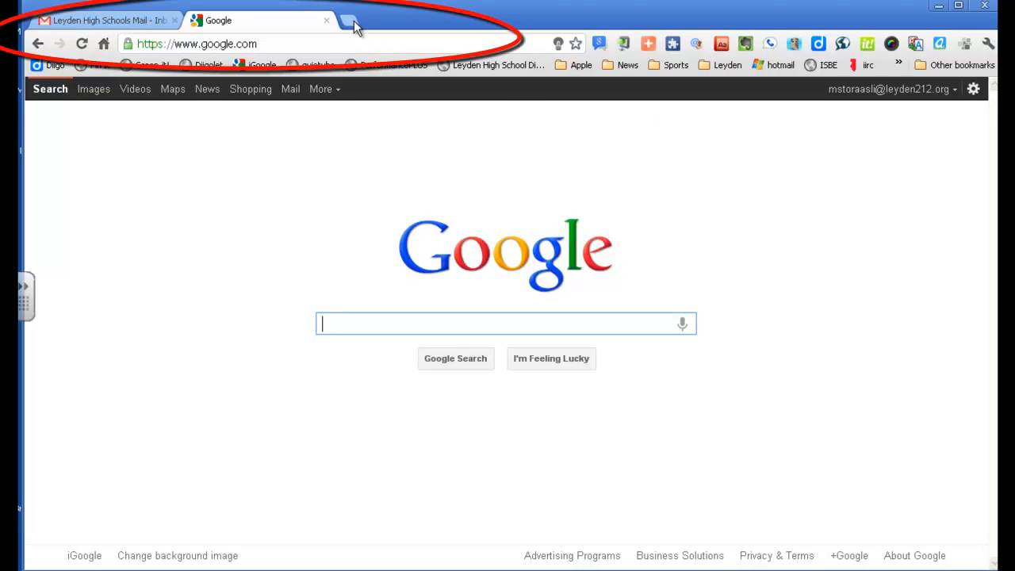
left_click(352, 20)
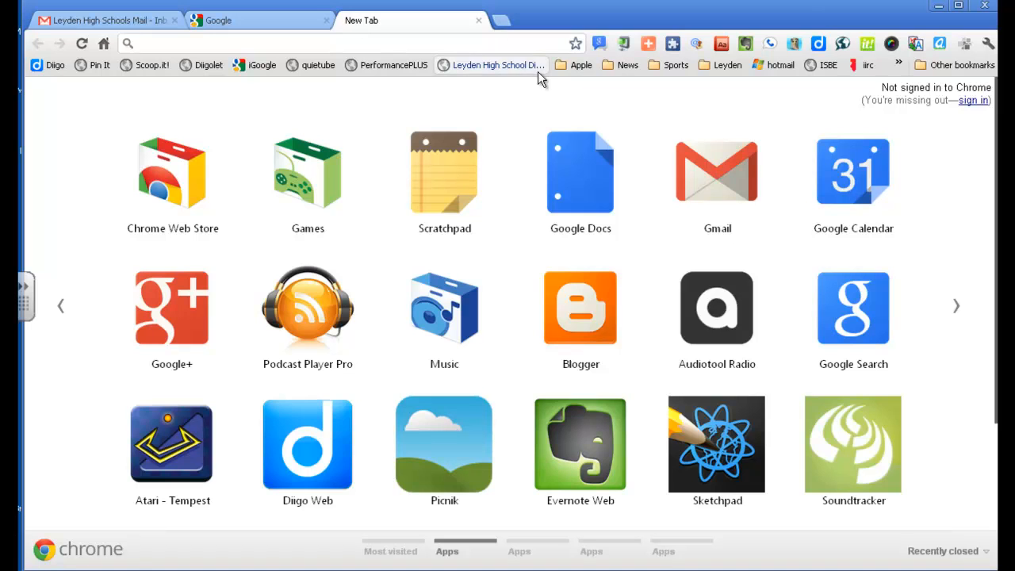
mouse_move(923, 127)
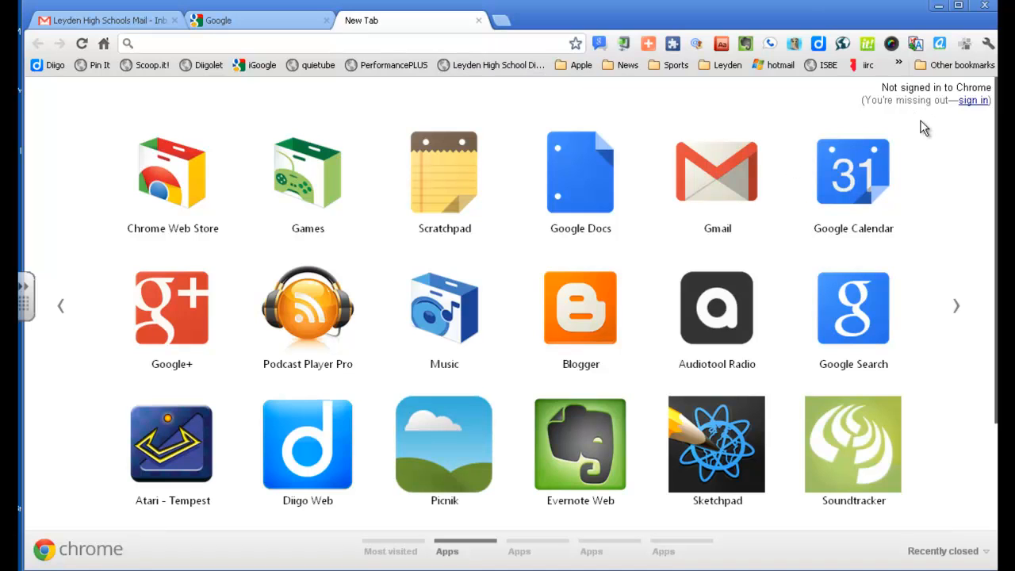
mouse_move(973, 103)
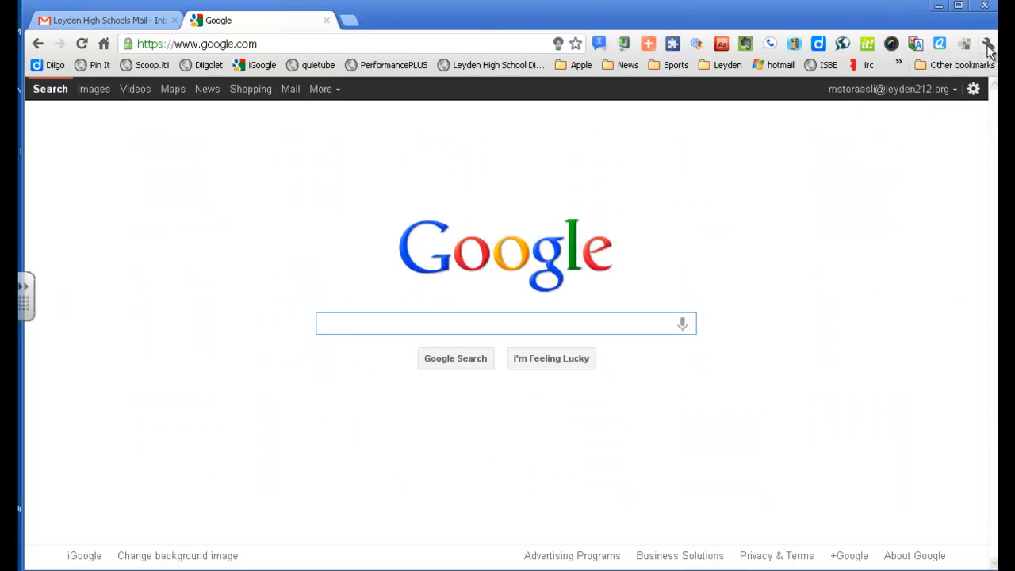
left_click(988, 45)
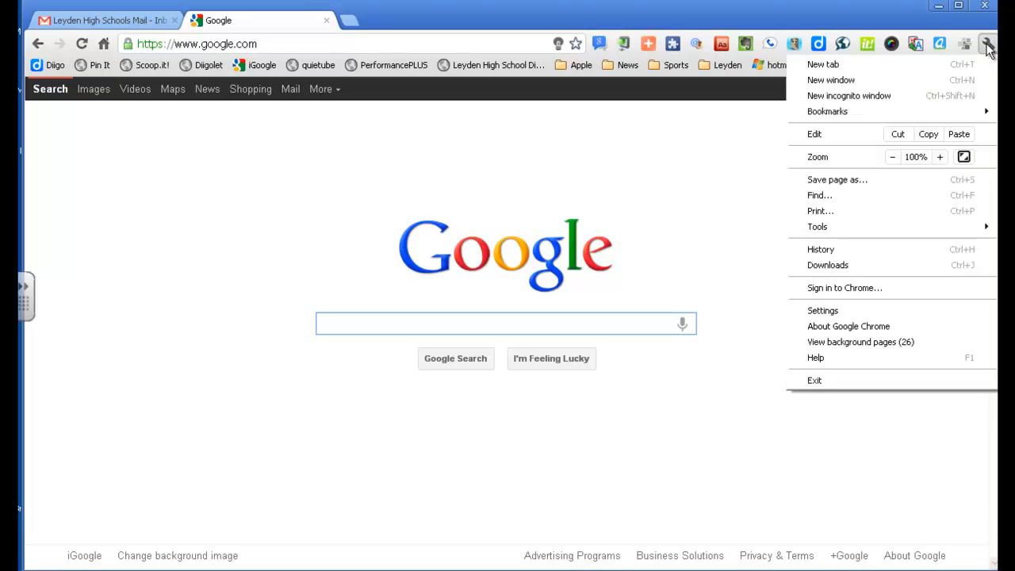
mouse_move(828, 111)
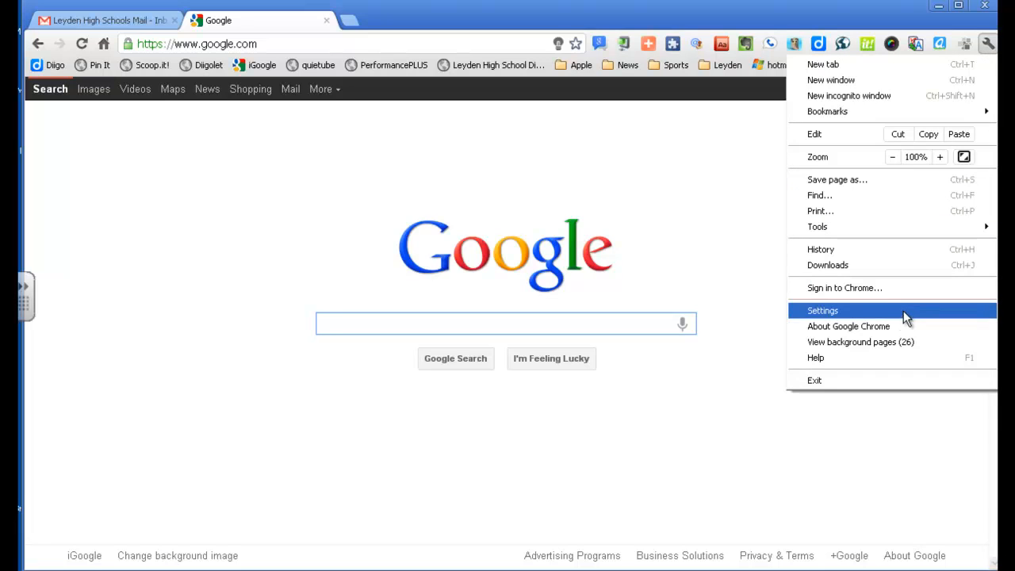
left_click(849, 327)
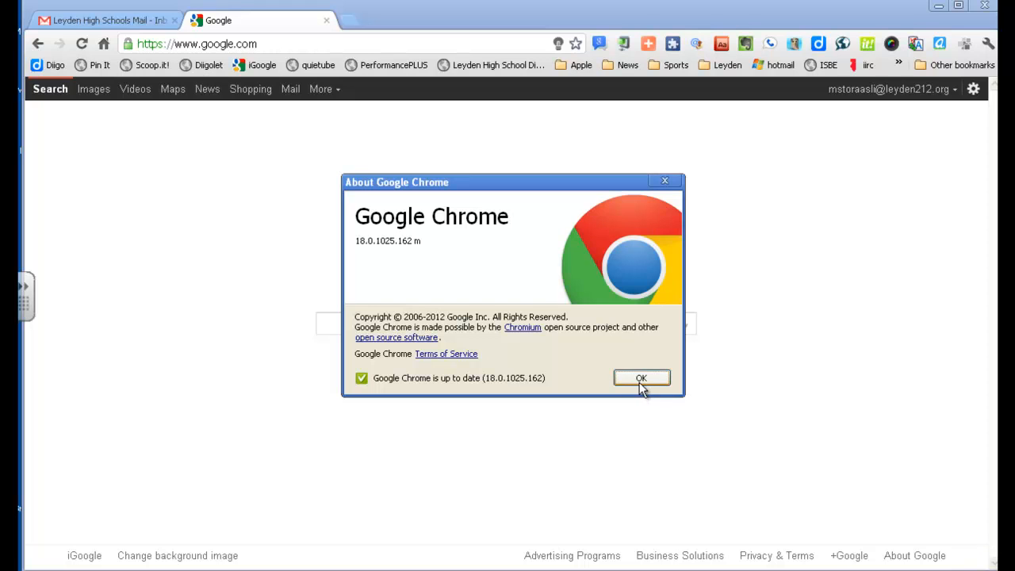
left_click(641, 377)
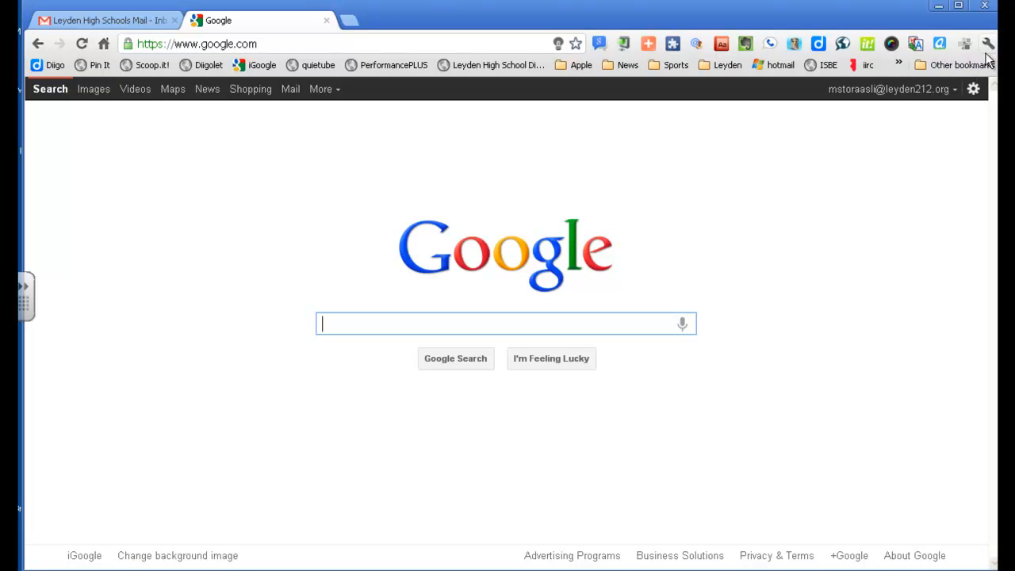
- Reach the Personal Stuff section of Chrome Settings via the wrench menu
left_click(988, 44)
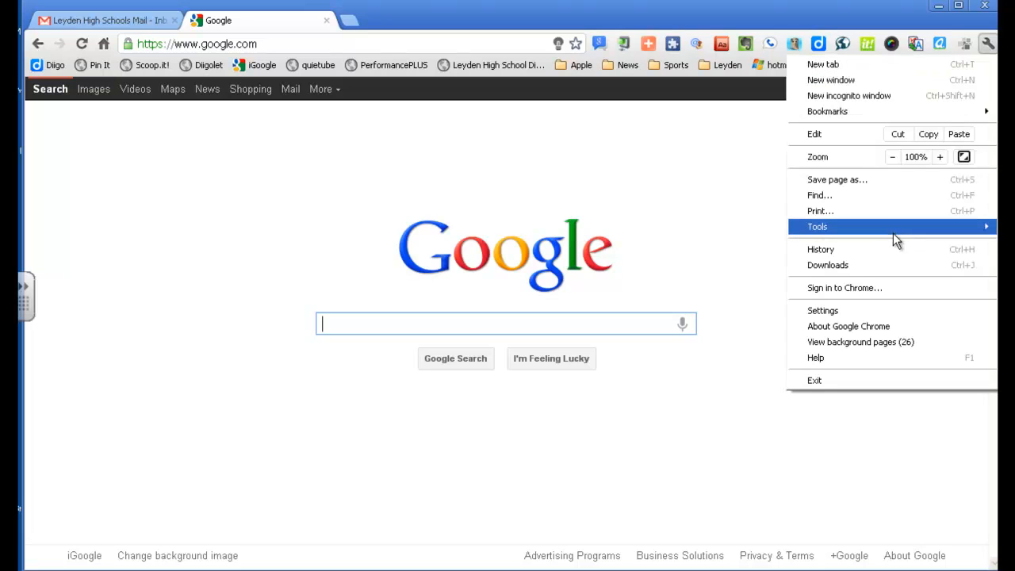
mouse_move(848, 310)
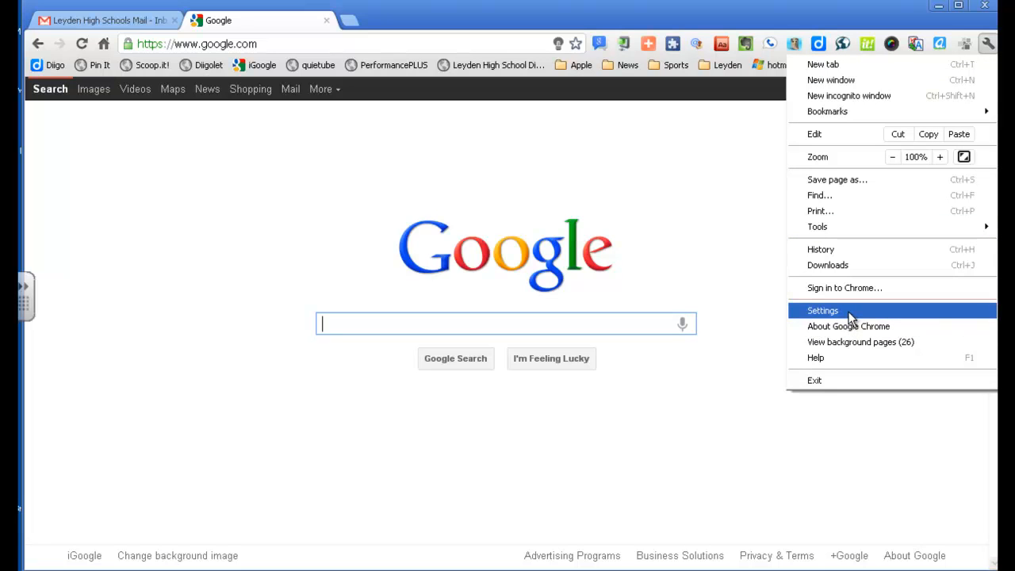
left_click(822, 310)
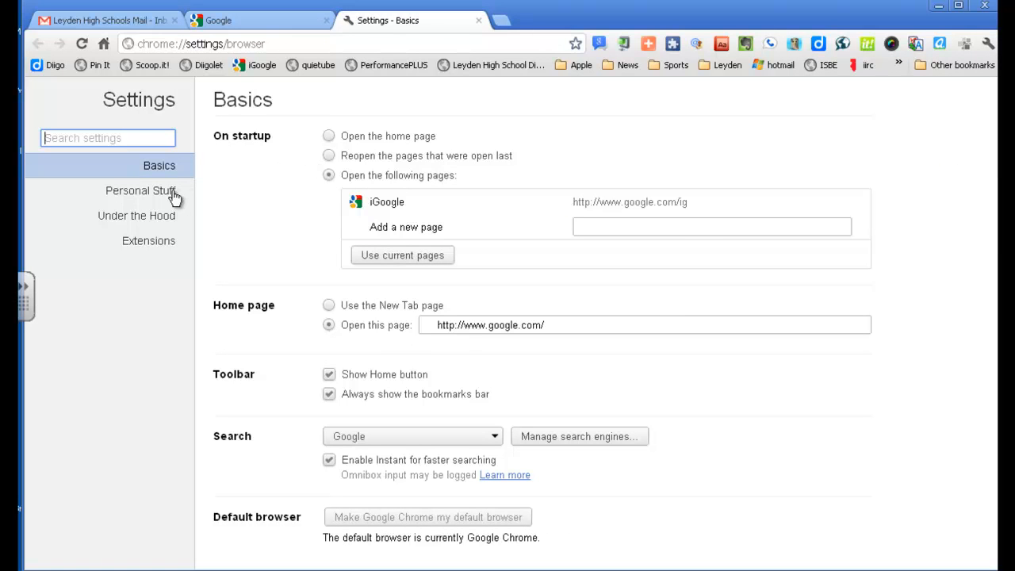
left_click(140, 190)
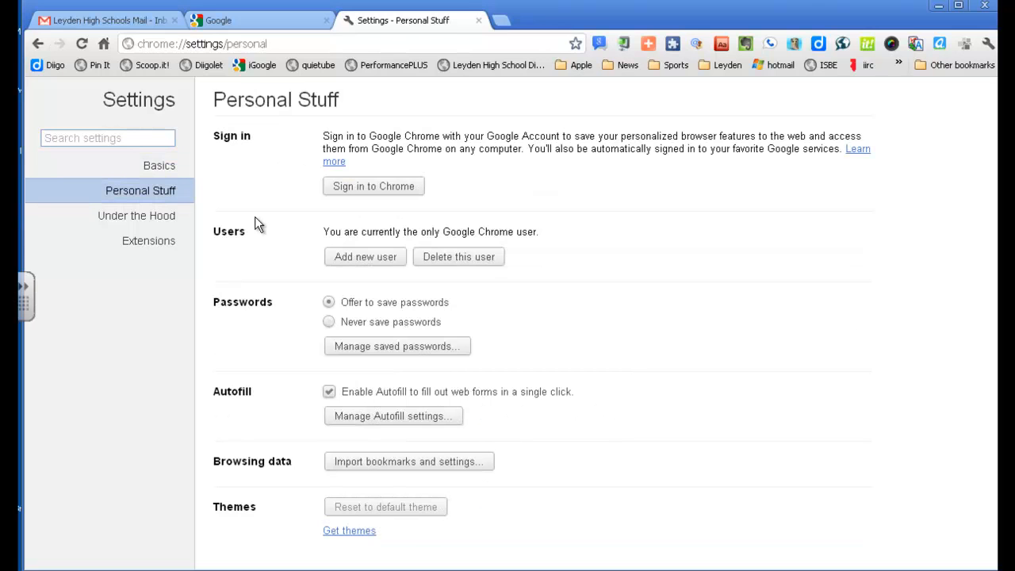
left_click(374, 186)
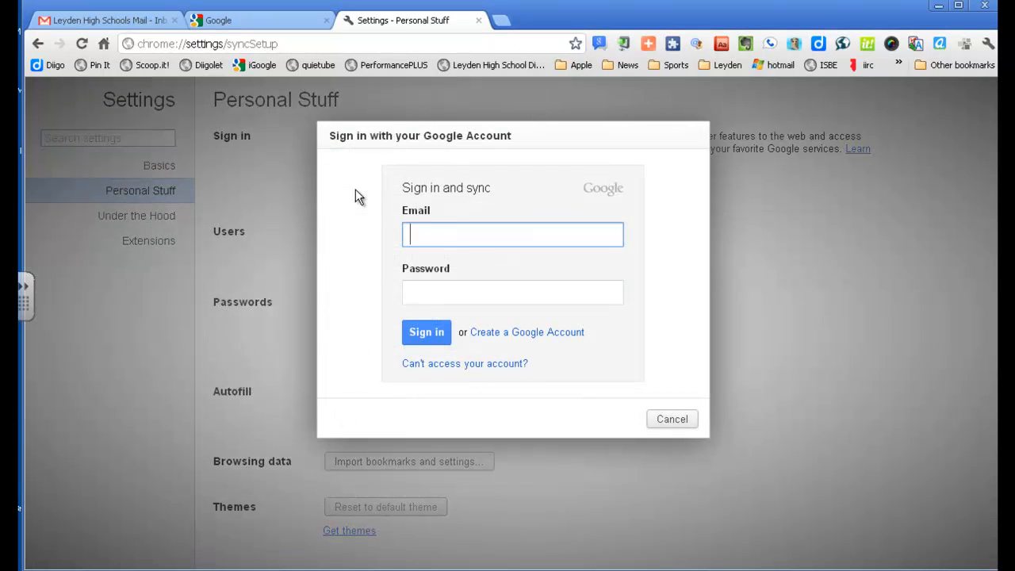
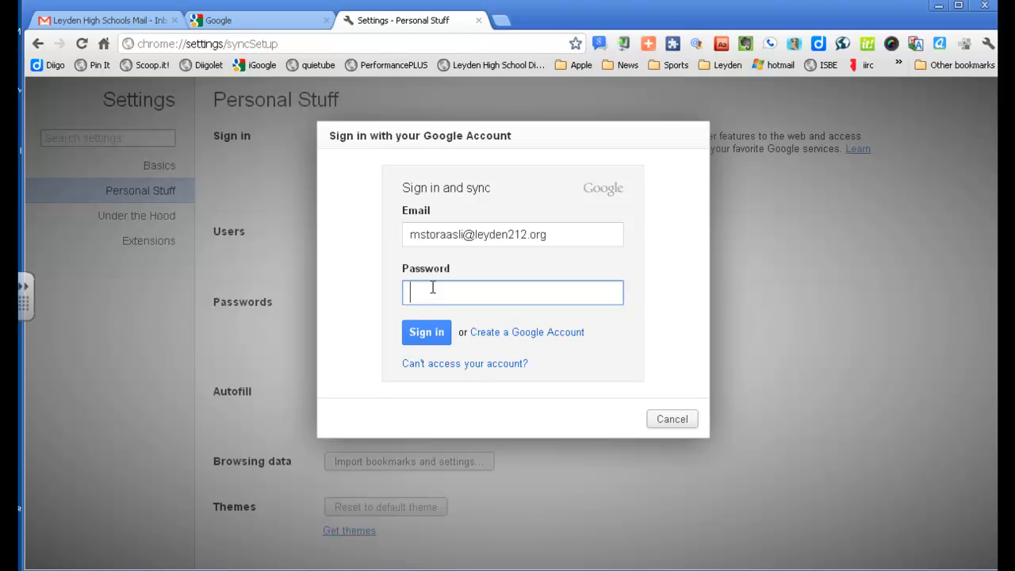
type("password")
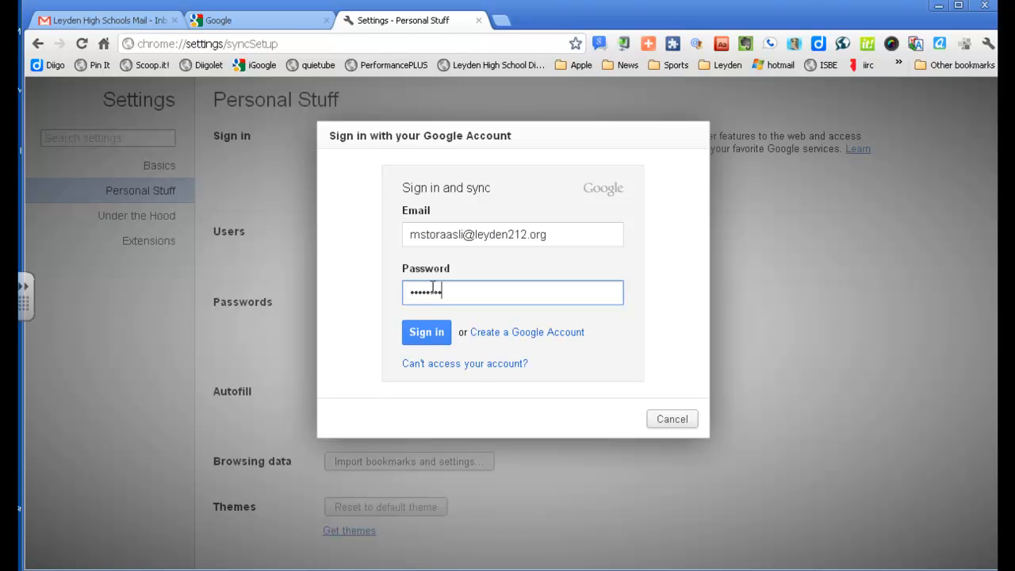
left_click(425, 331)
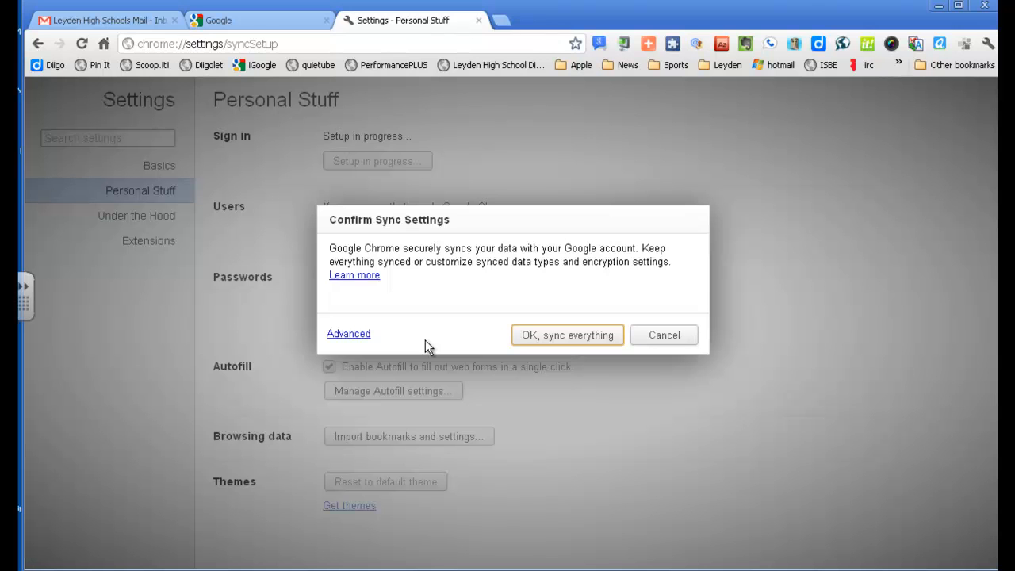
mouse_move(434, 342)
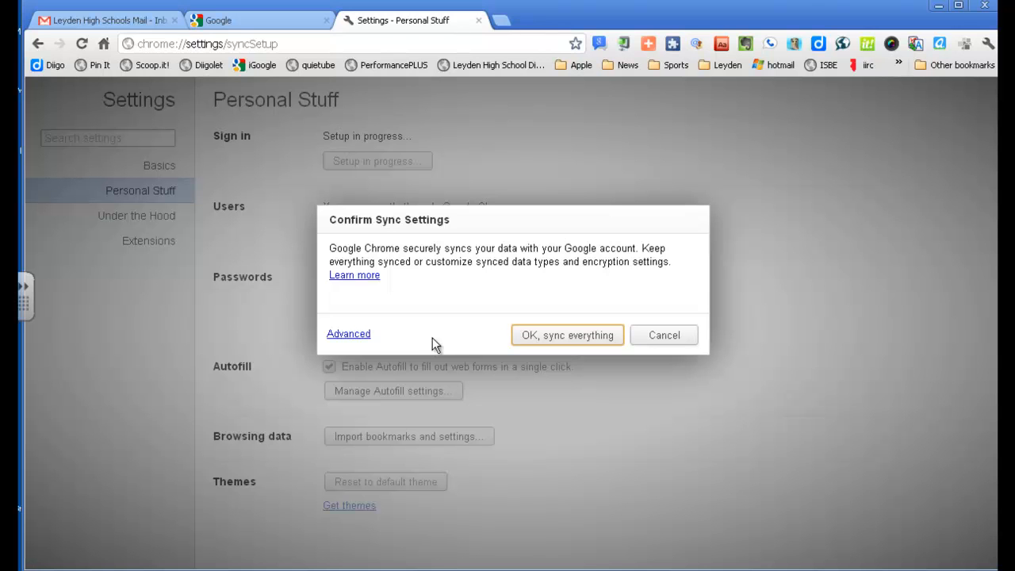
left_click(568, 334)
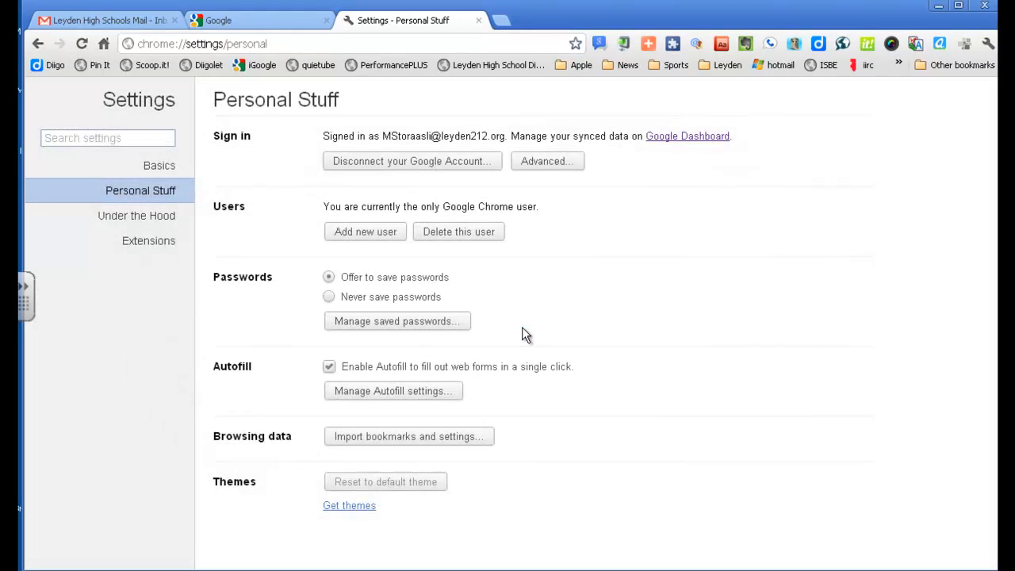
mouse_move(663, 257)
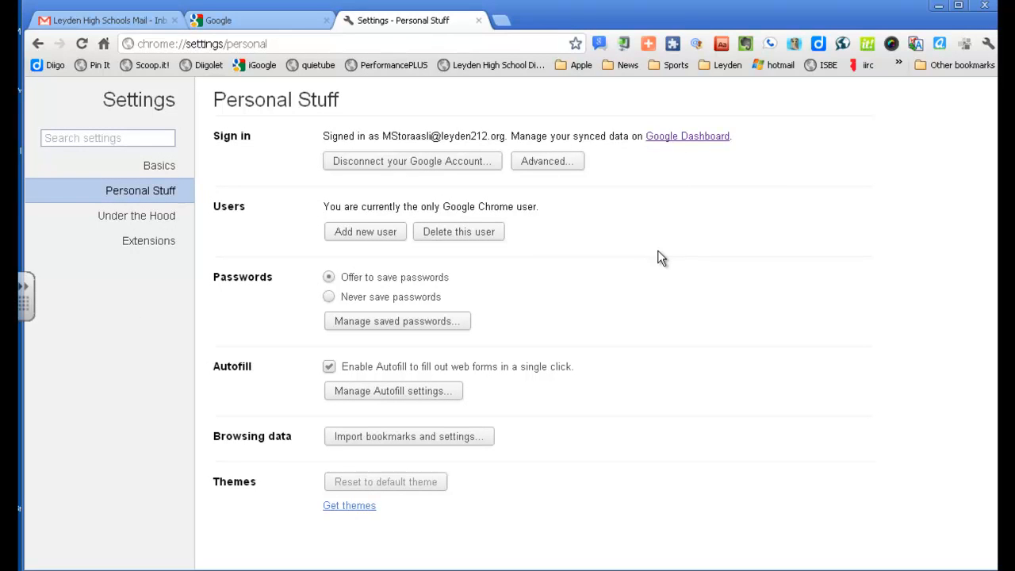
mouse_move(666, 253)
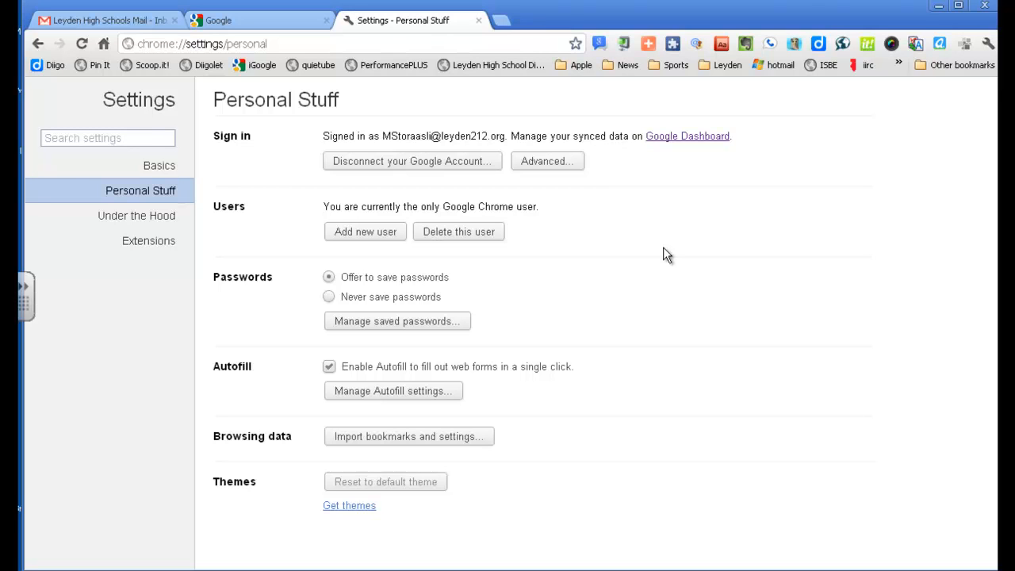
mouse_move(602, 102)
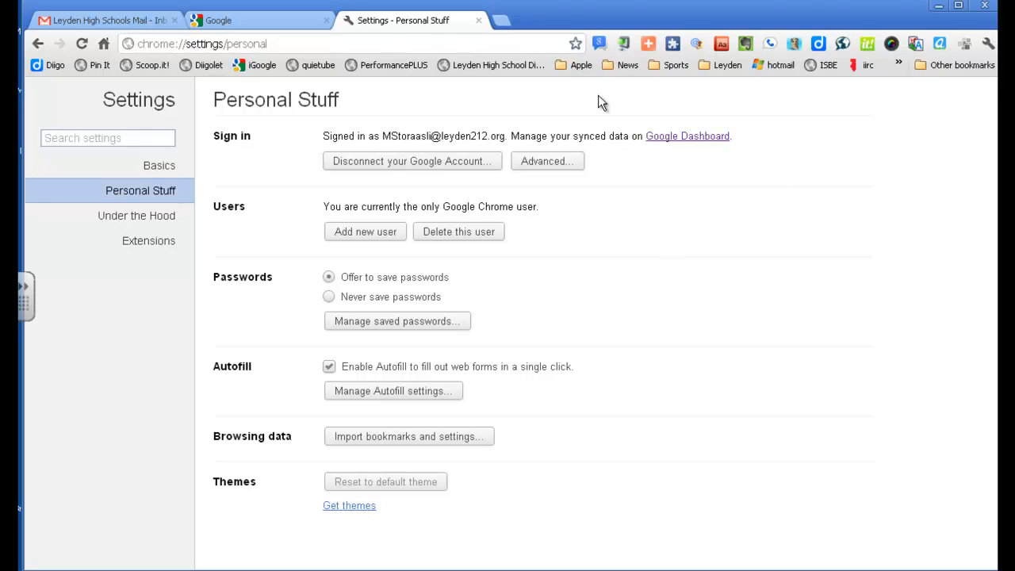
mouse_move(569, 130)
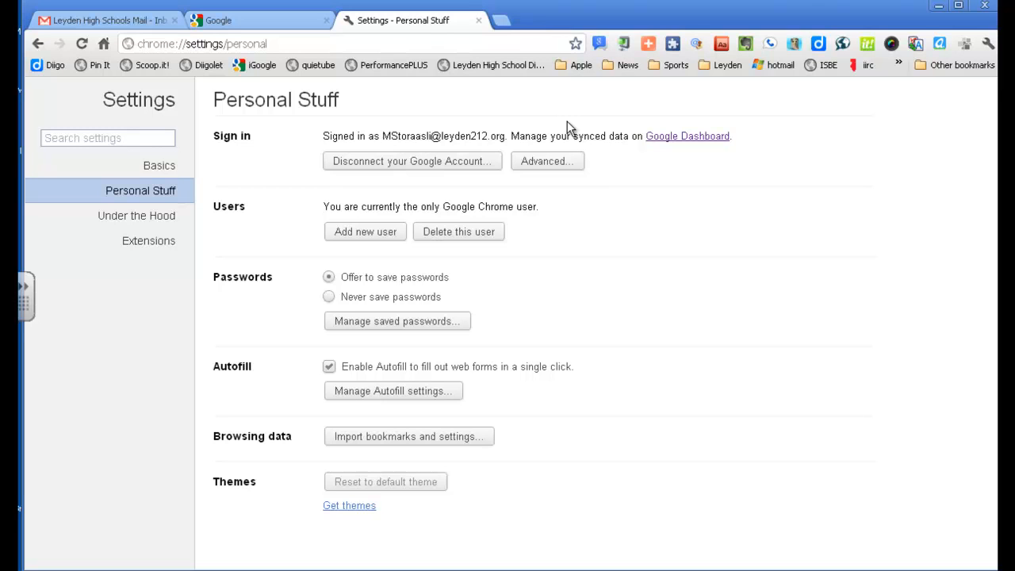
- Highlight the signed-in account address under Sign in, then bring up the wrench menu
double_click(498, 136)
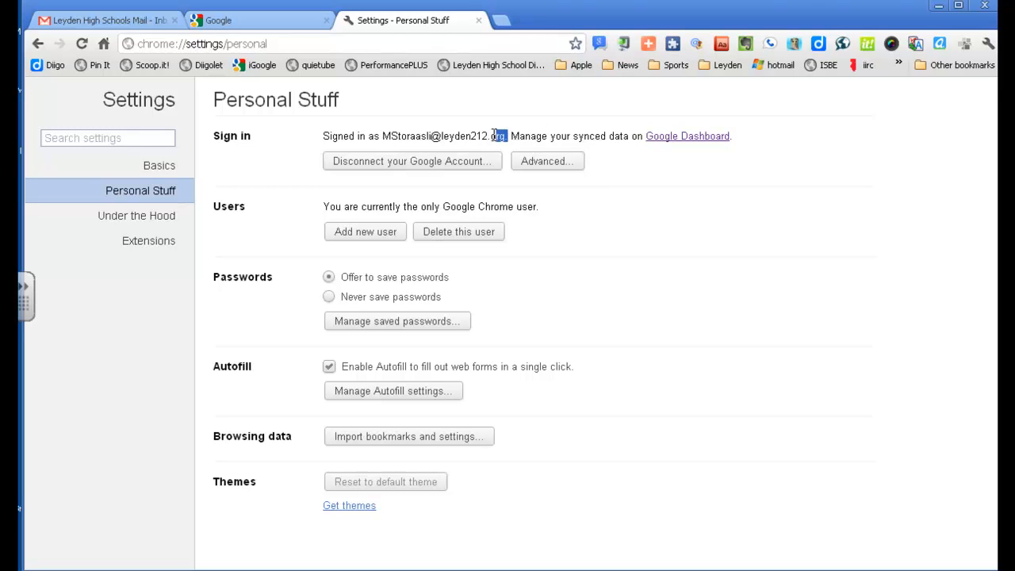
double_click(444, 136)
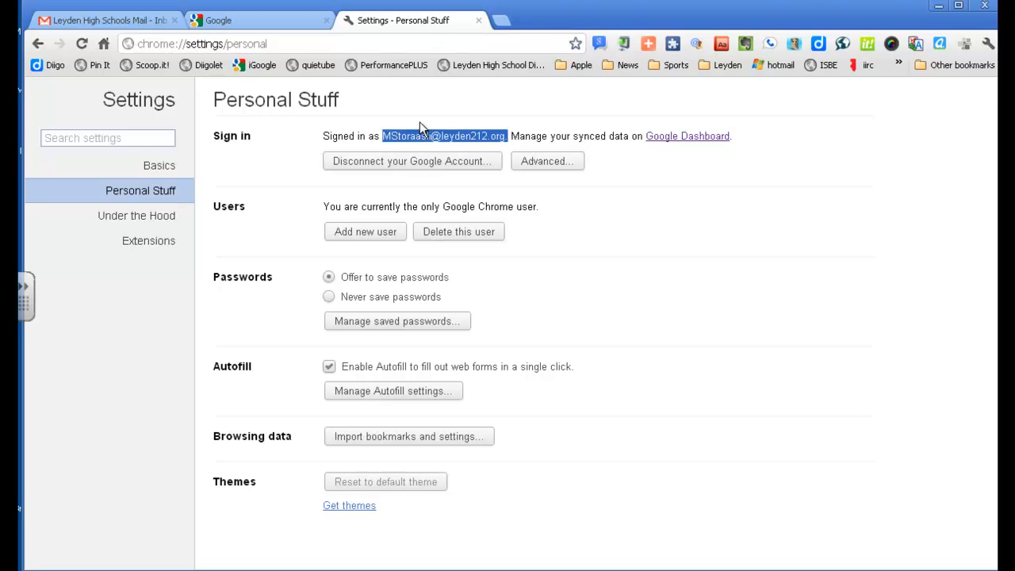
mouse_move(907, 135)
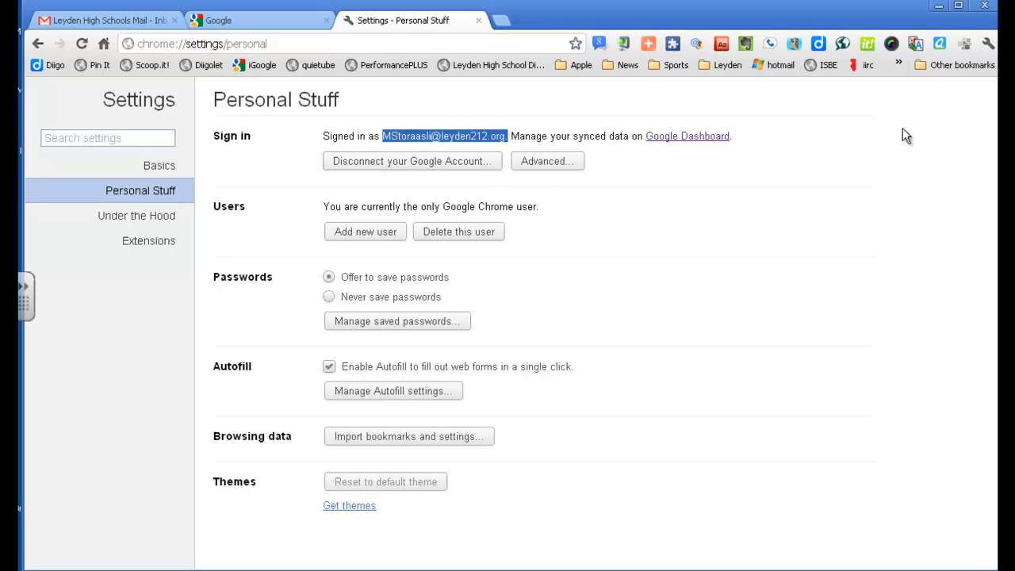
mouse_move(988, 44)
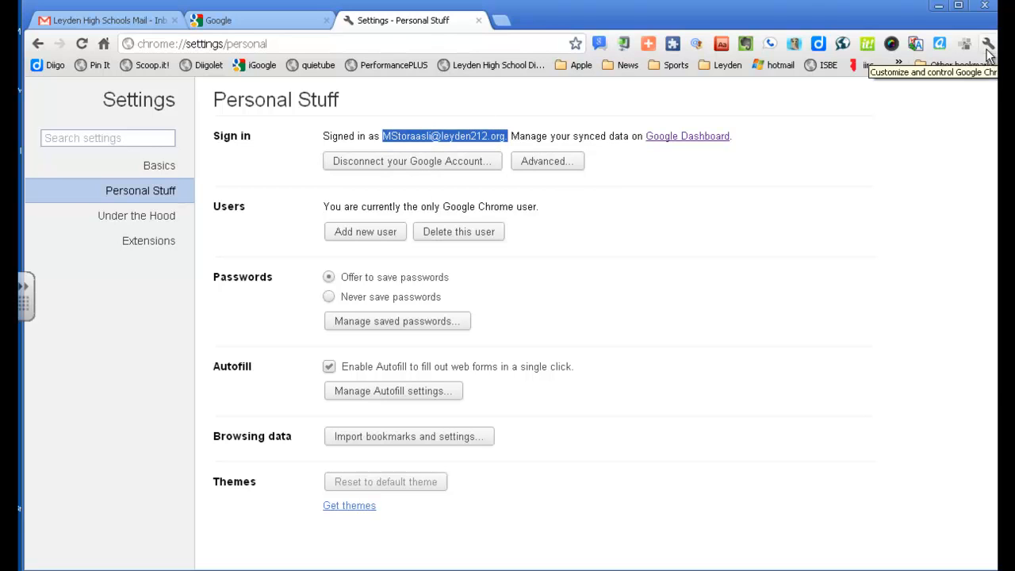
left_click(988, 45)
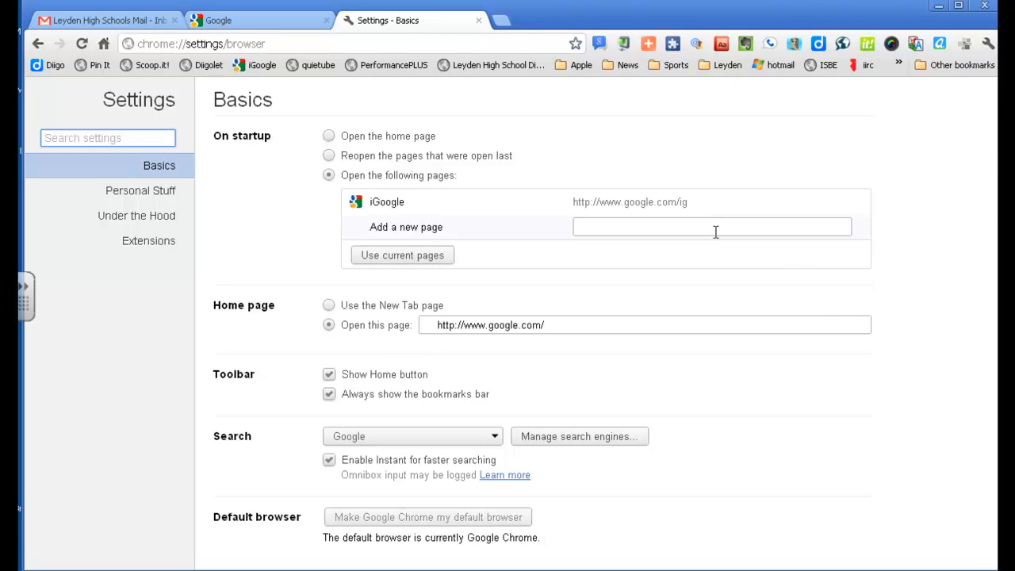
mouse_move(538, 181)
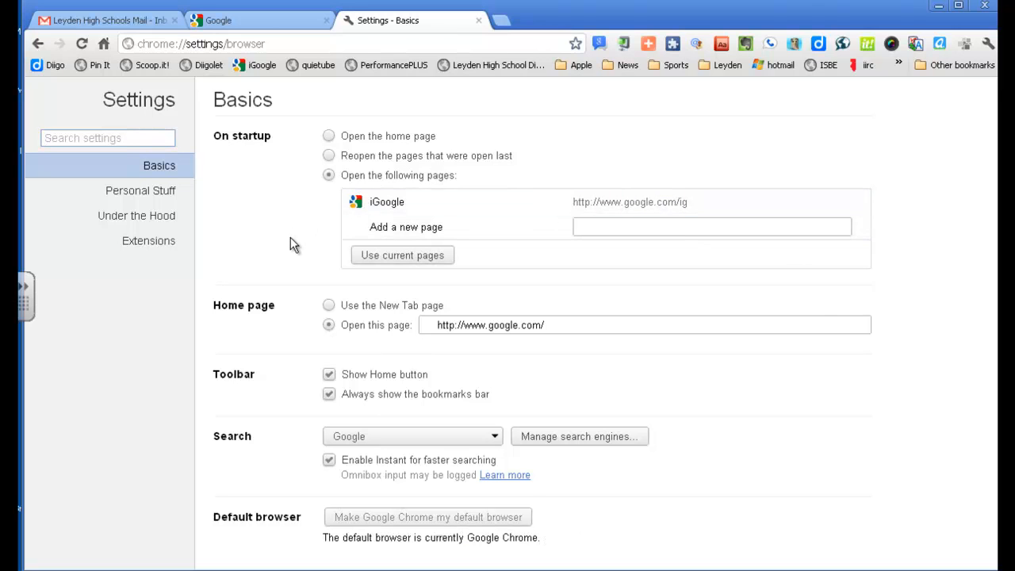
- Add a new Chrome user from the Users area of Personal Stuff settings
left_click(140, 190)
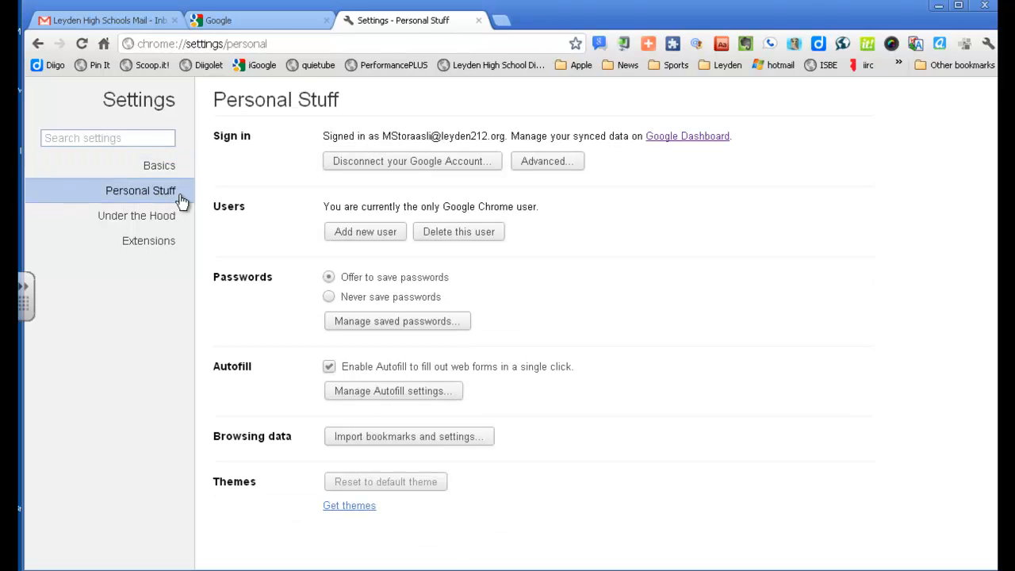
mouse_move(244, 219)
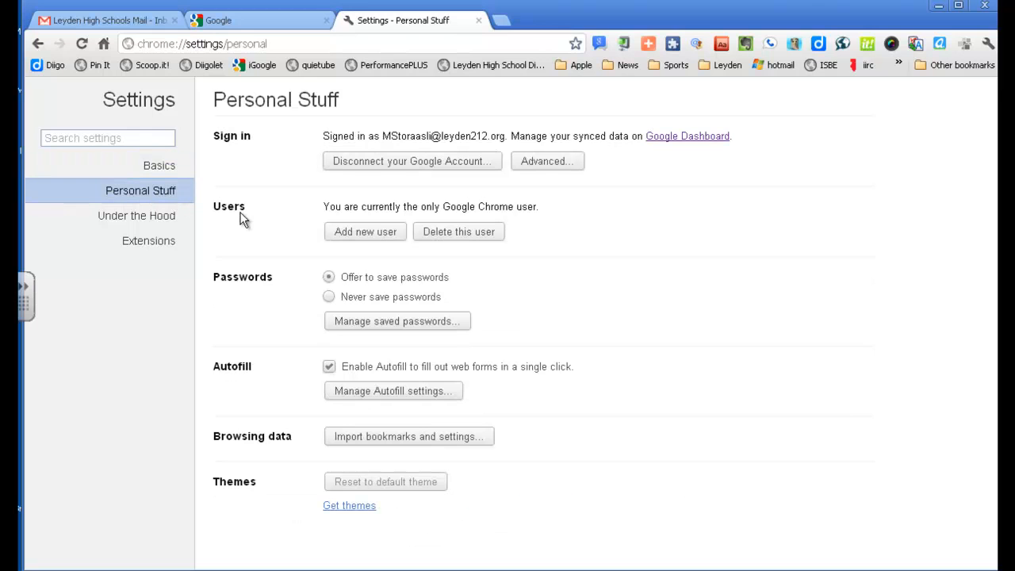
mouse_move(289, 215)
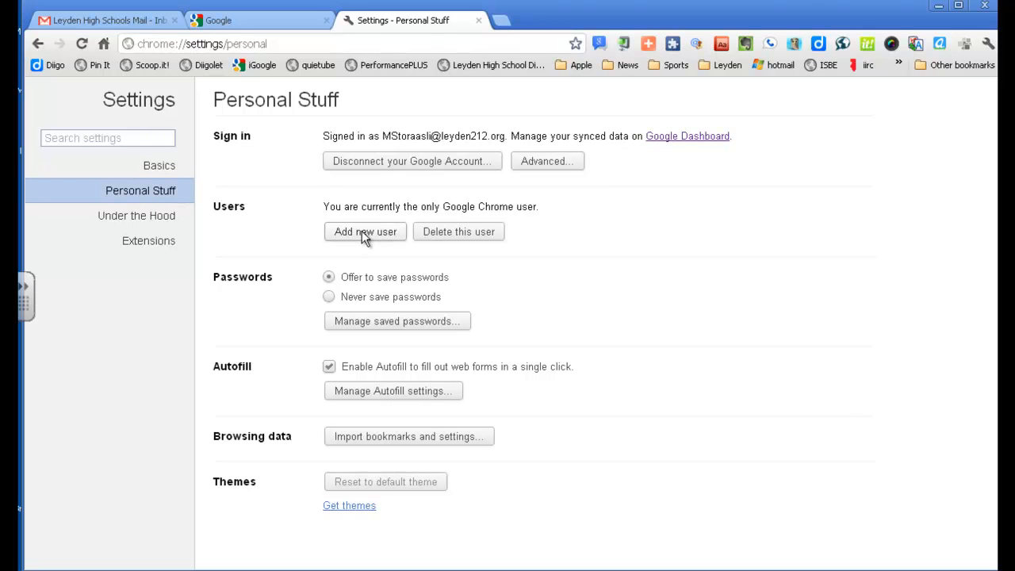
left_click(365, 232)
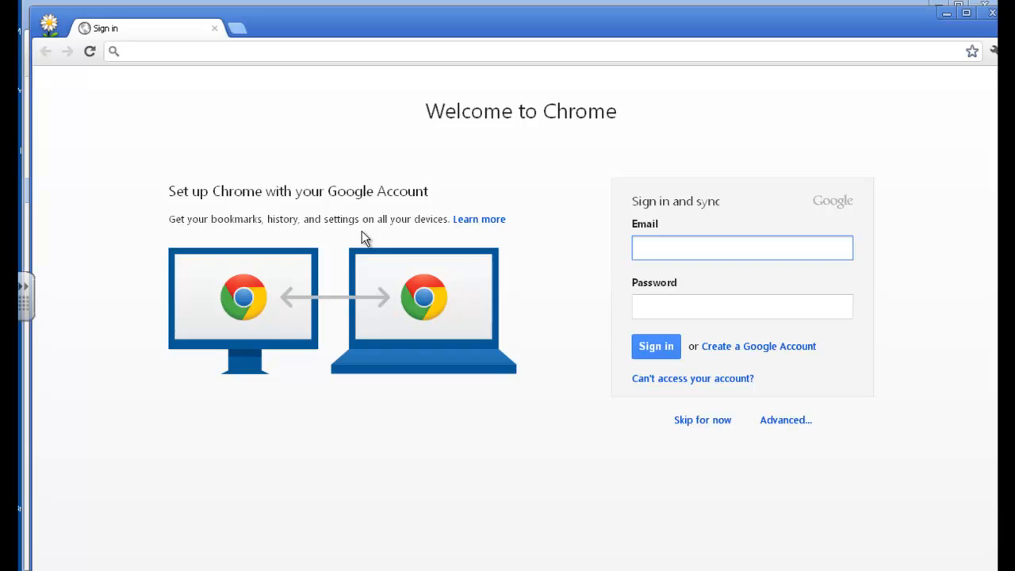
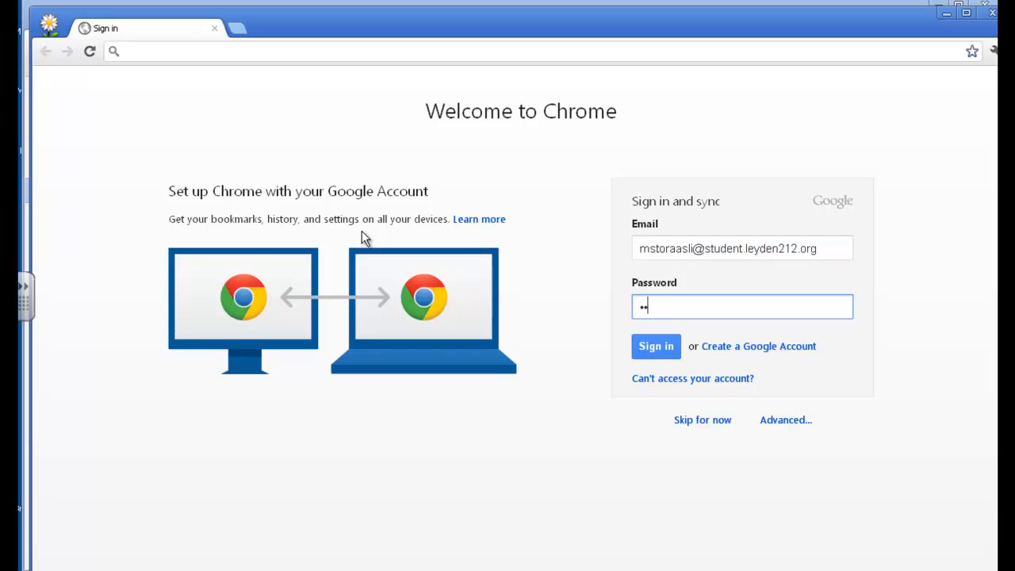
type("password")
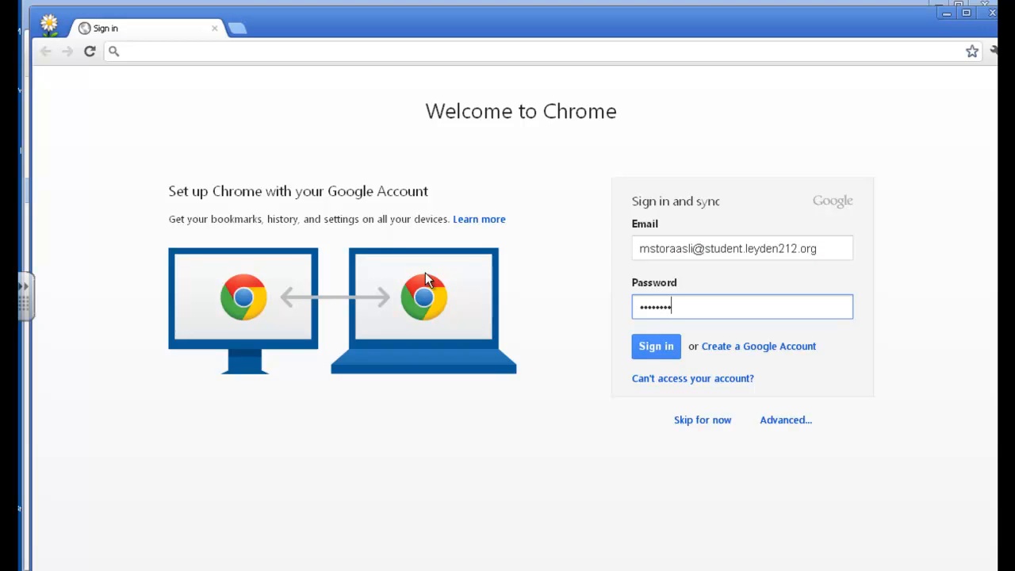
left_click(657, 345)
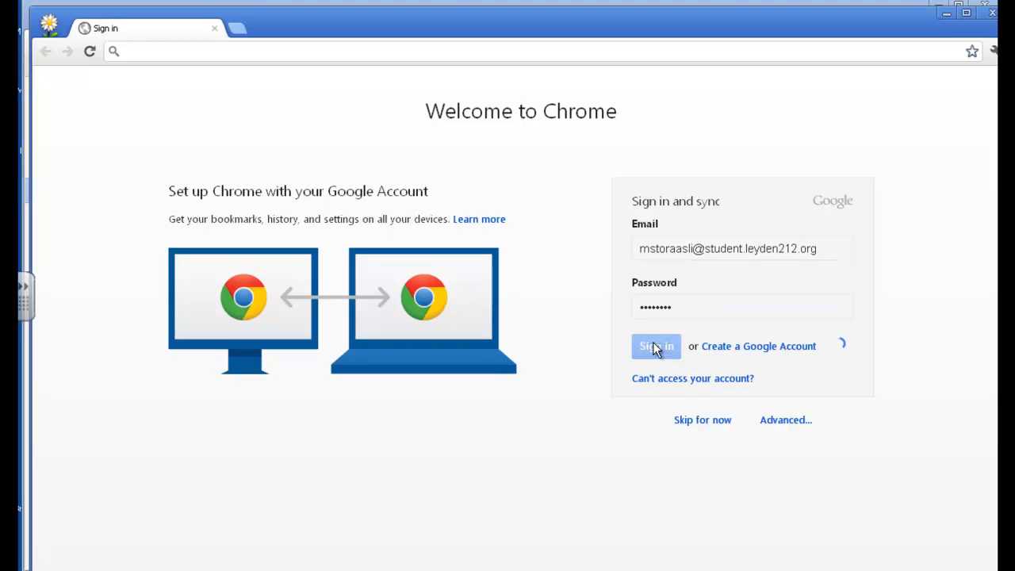
left_click(657, 346)
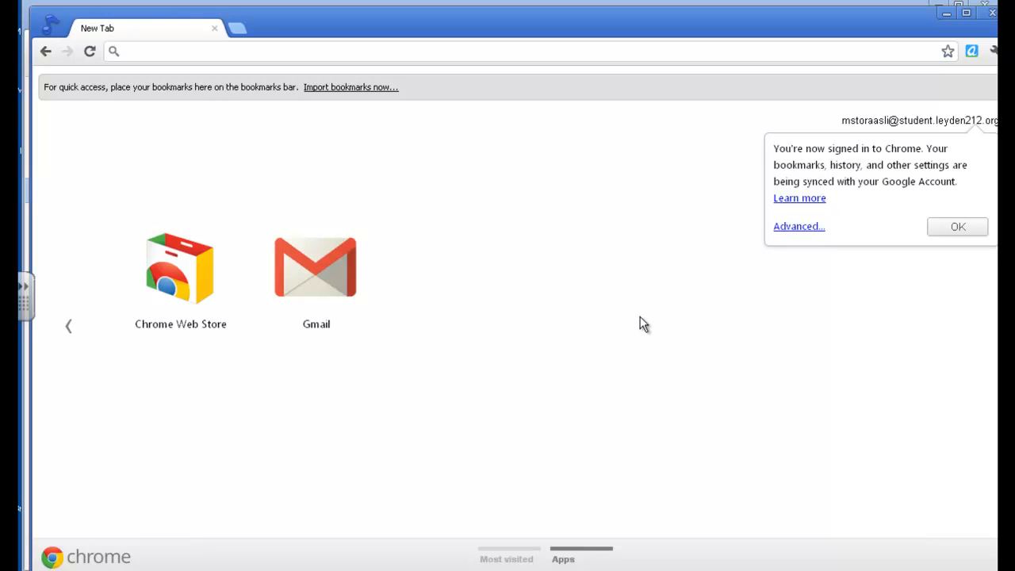
mouse_move(831, 147)
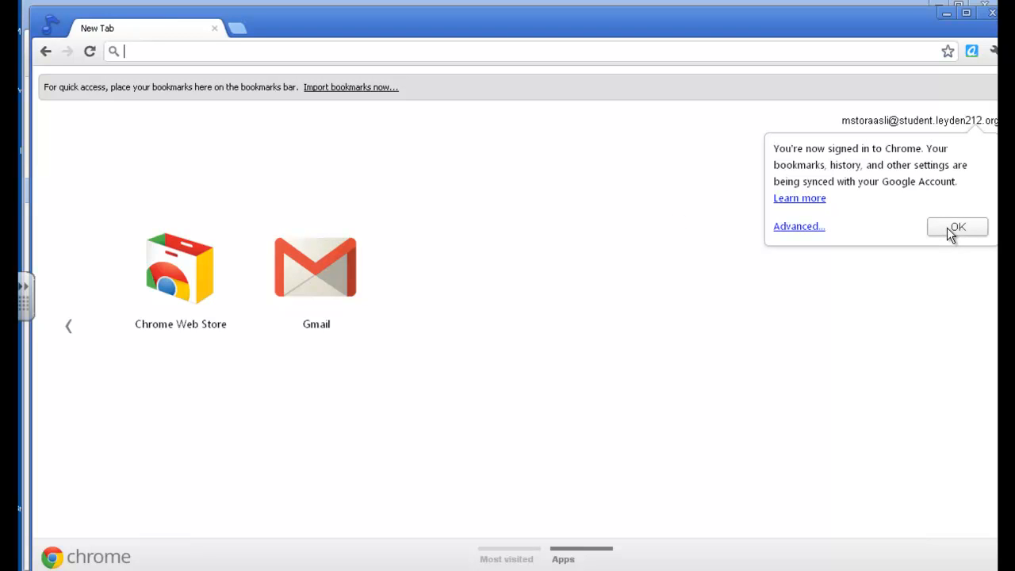
- Accept the 'You're now signed in to Chrome' sync notice with OK
left_click(958, 226)
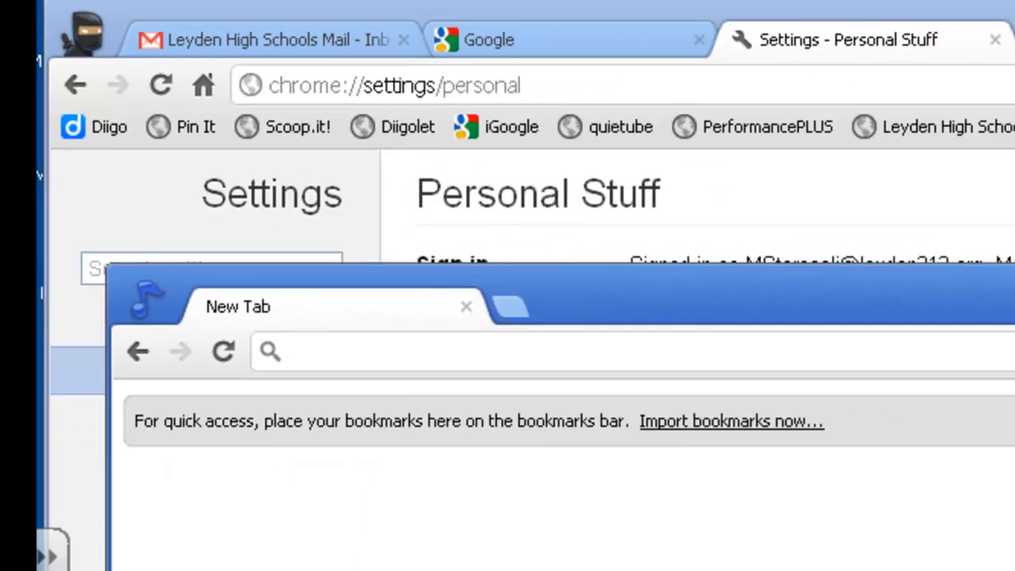
- Focus the teacher's settings window and select the Leyden (current) user entry
left_click(466, 306)
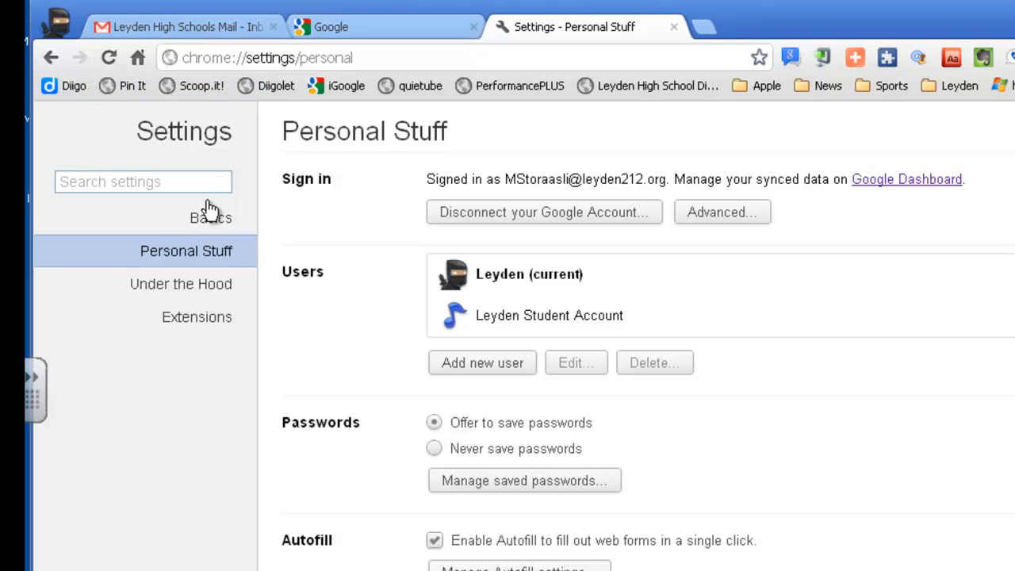
mouse_move(594, 356)
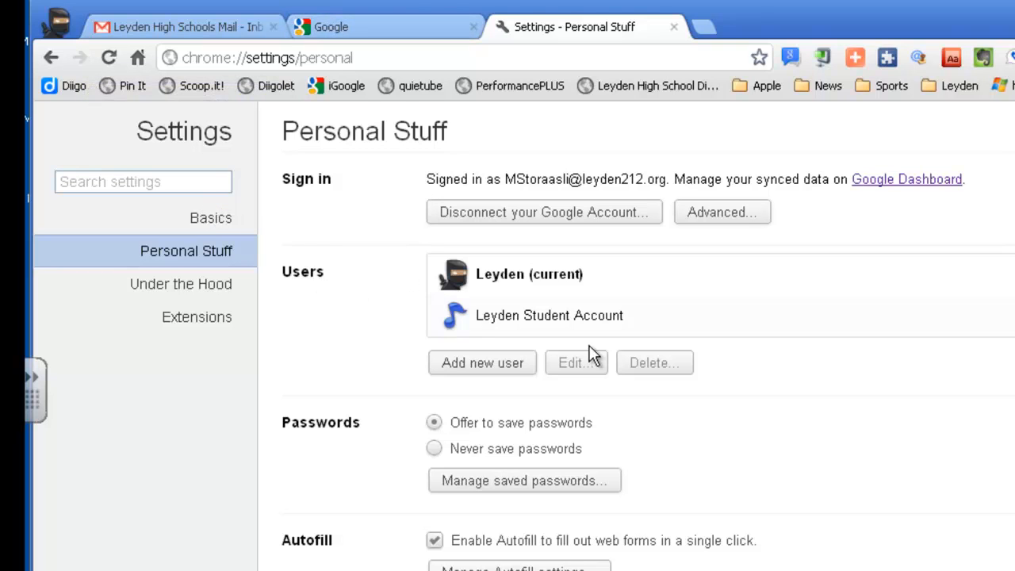
left_click(548, 314)
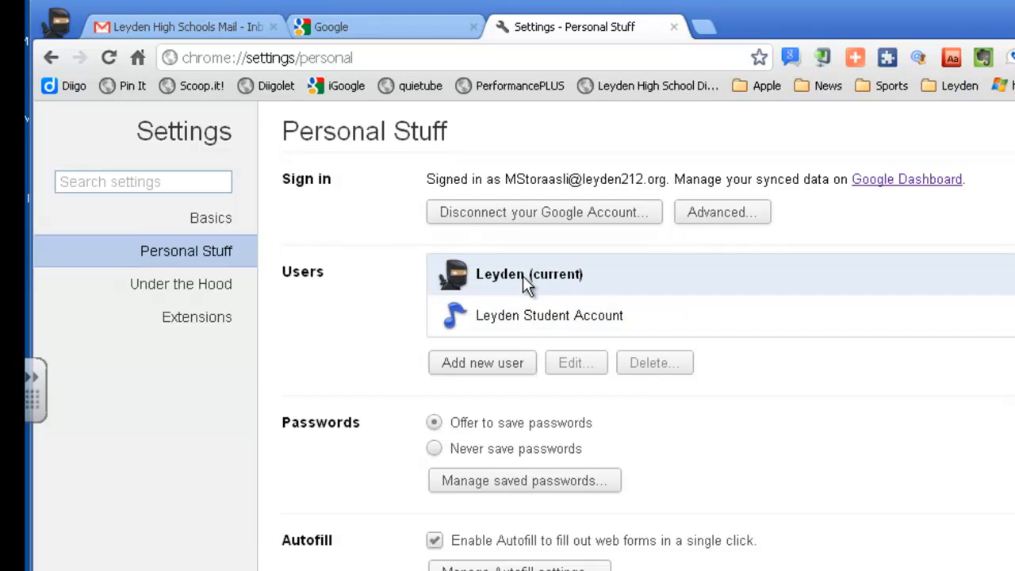
mouse_move(806, 420)
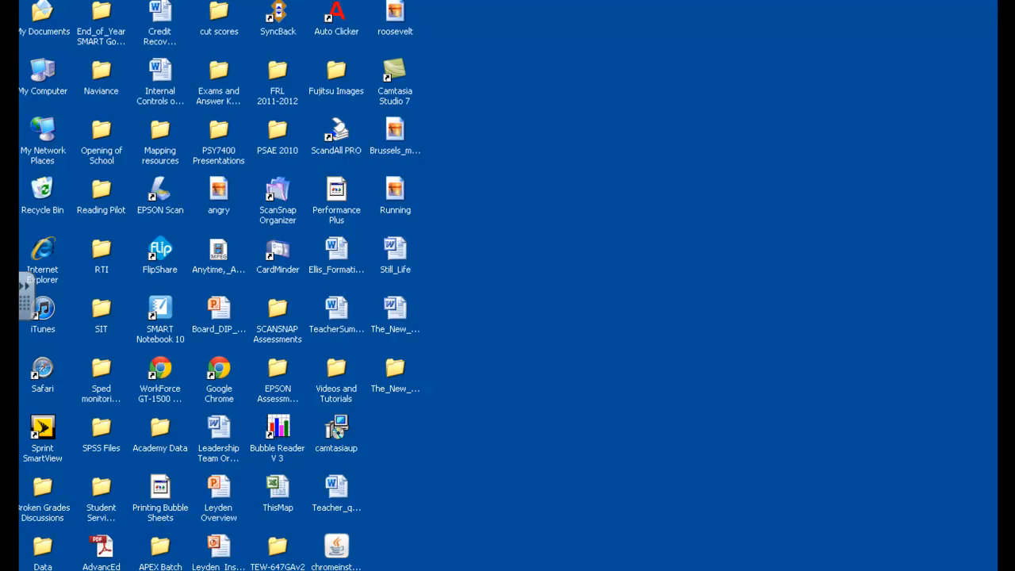
- In the teacher window, go to Google Docs and expand the More services list toward OpenClass
double_click(219, 373)
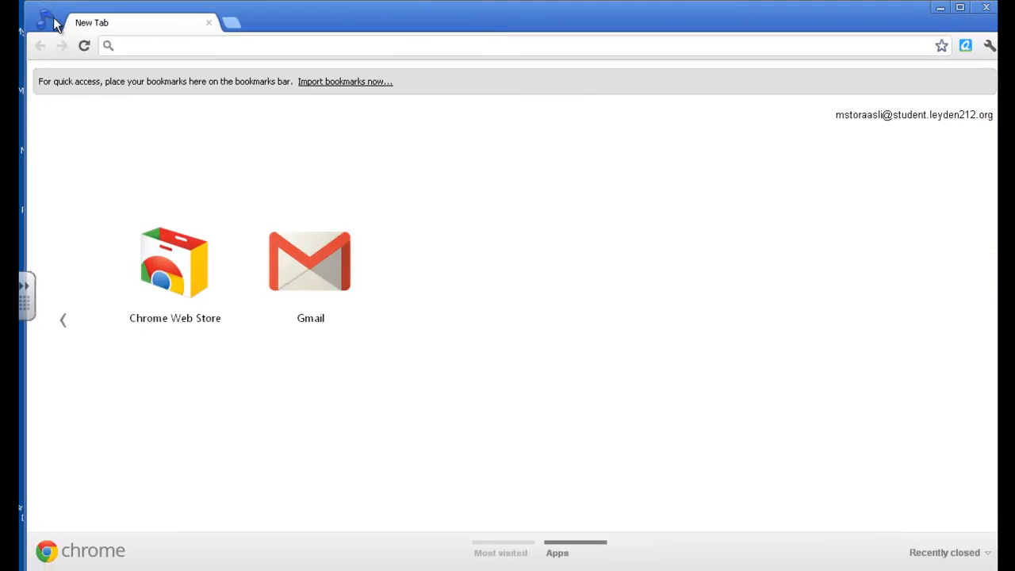
left_click(49, 22)
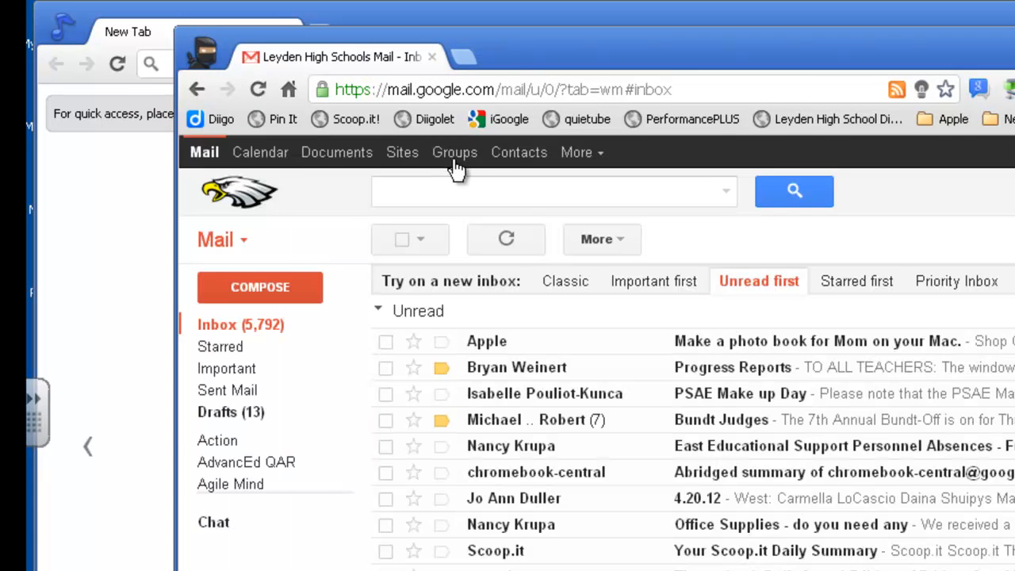
left_click(336, 152)
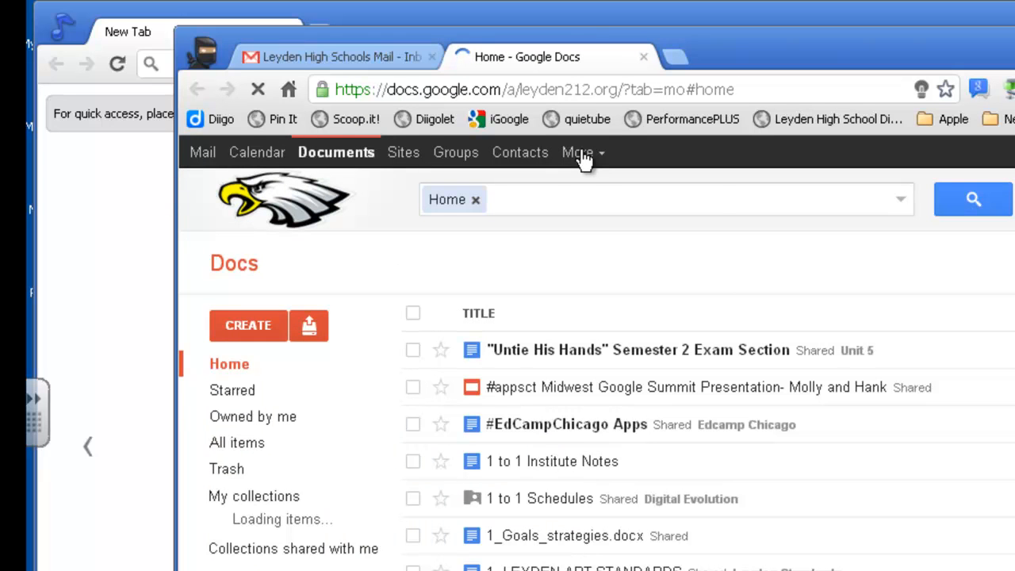
left_click(577, 153)
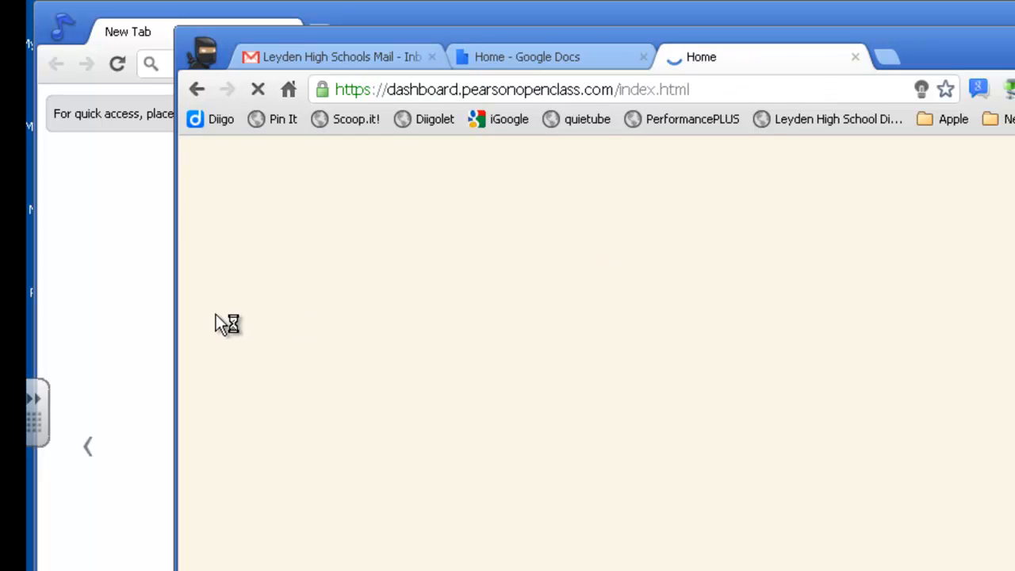
- From the student avatar's window, reach the school mail and follow More > OpenClass to its course dashboard
left_click(61, 35)
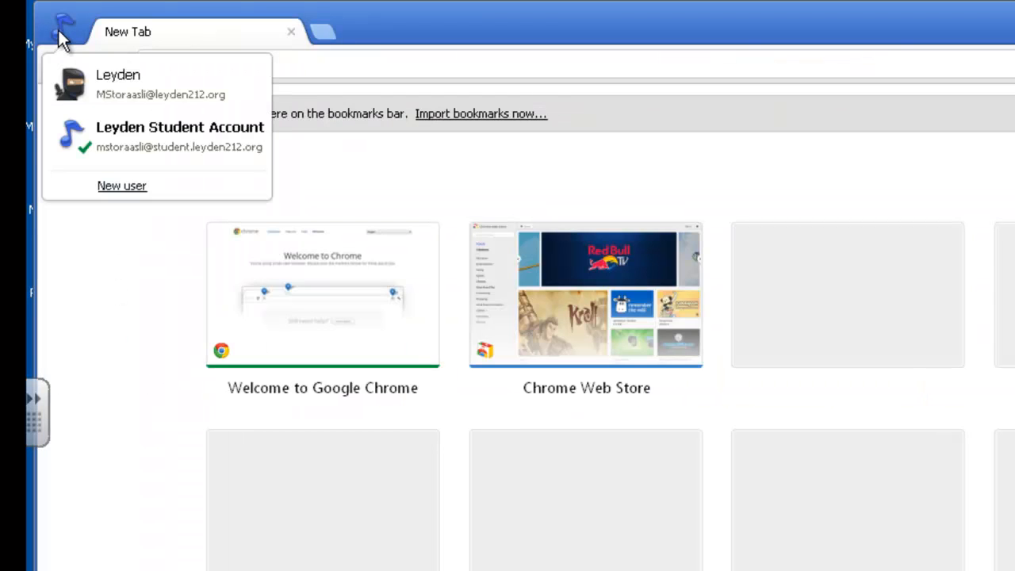
mouse_move(155, 135)
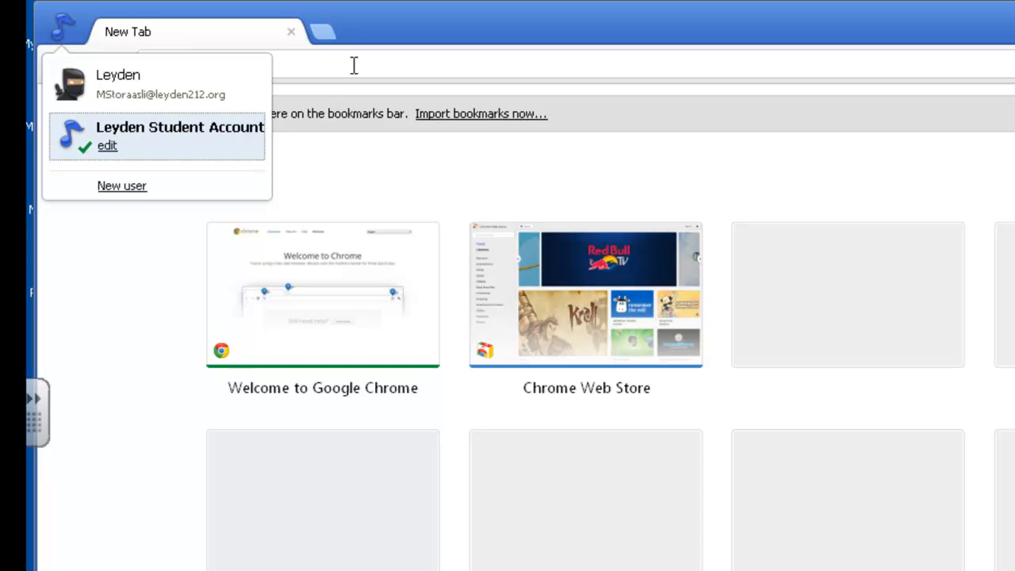
type("google.com/mail/?shva=1#inbox")
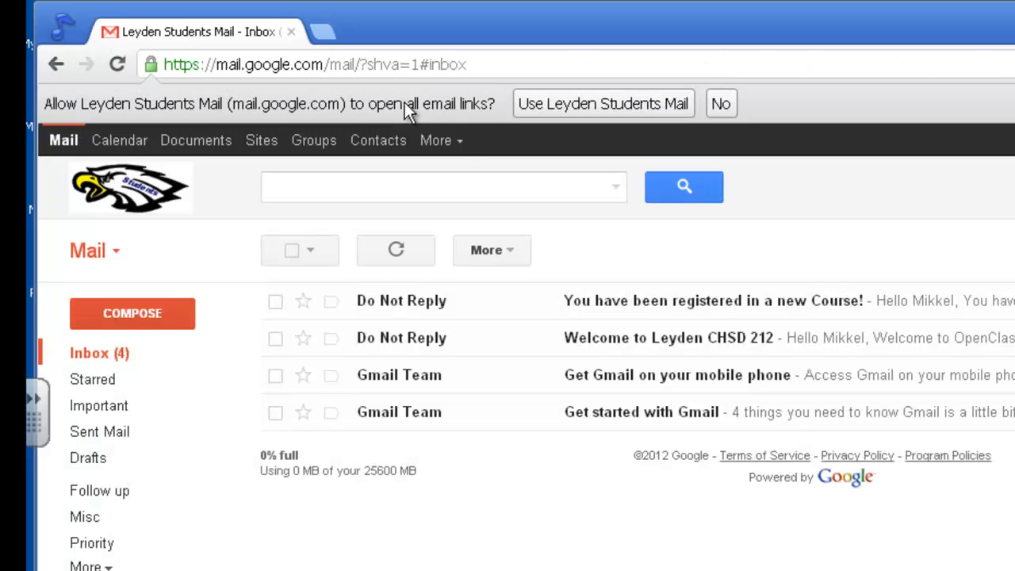
left_click(435, 140)
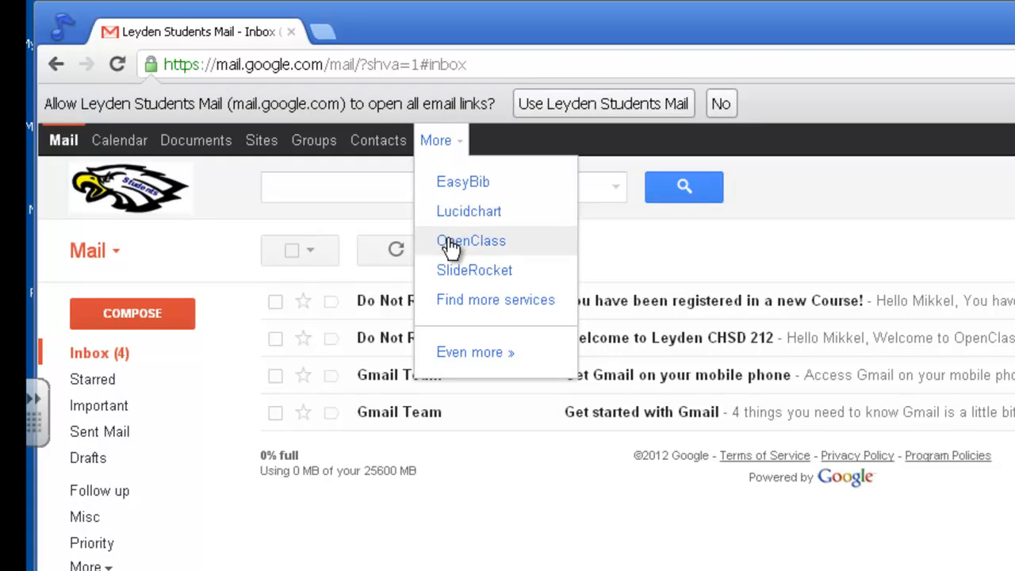
left_click(470, 242)
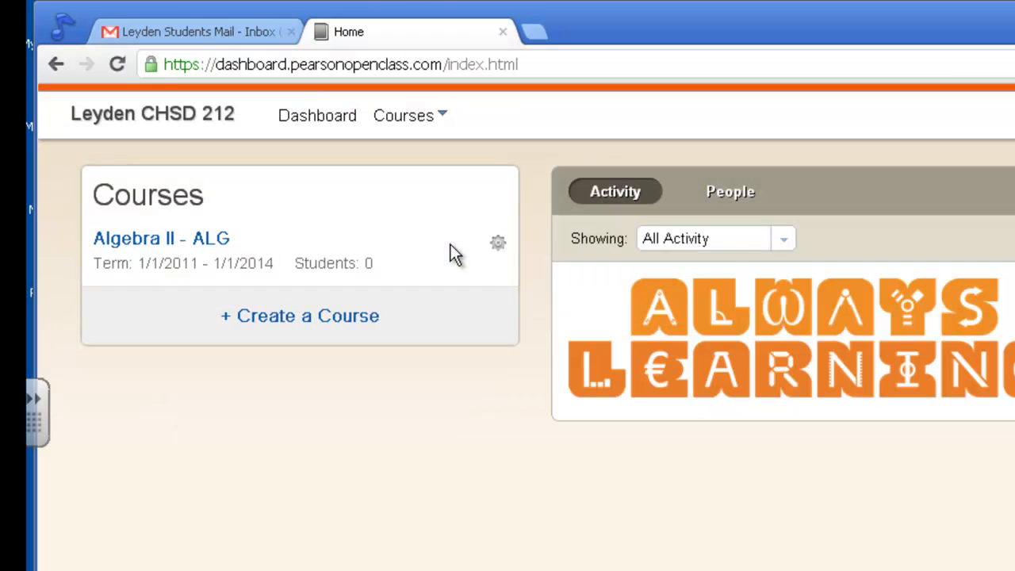
mouse_move(665, 205)
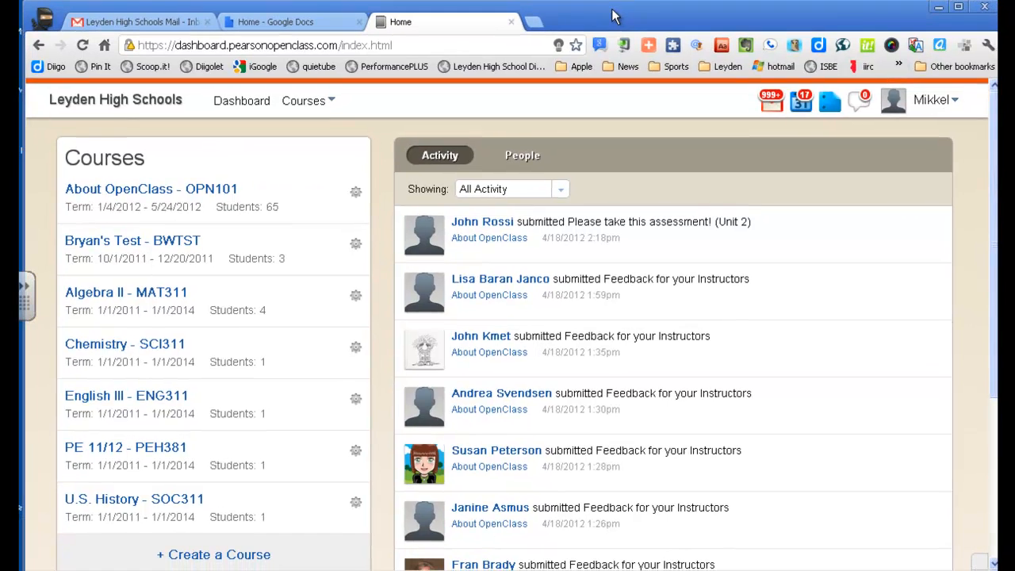
- Show the Personal Stuff settings listing both Chrome users
left_click(987, 45)
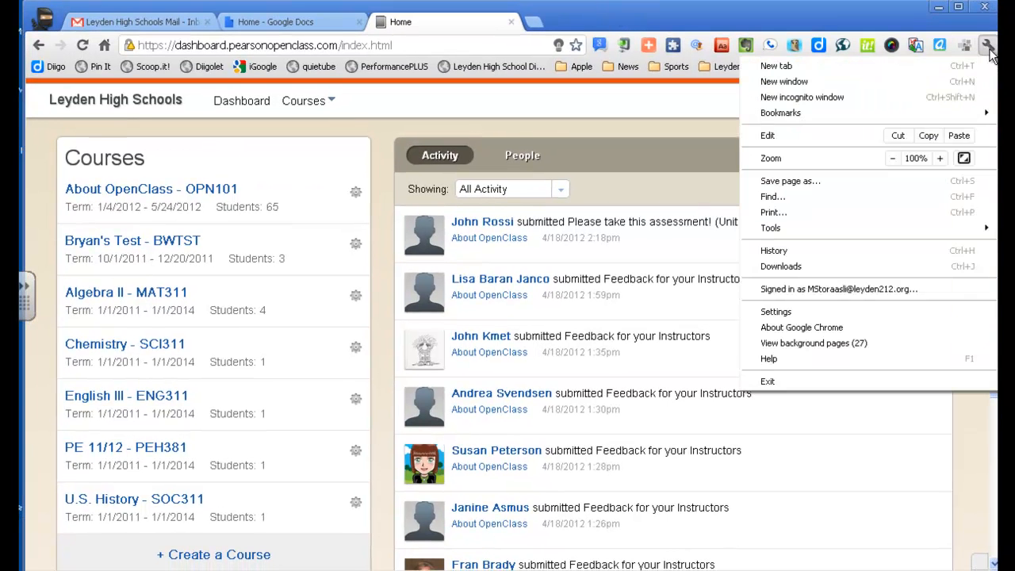
mouse_move(831, 311)
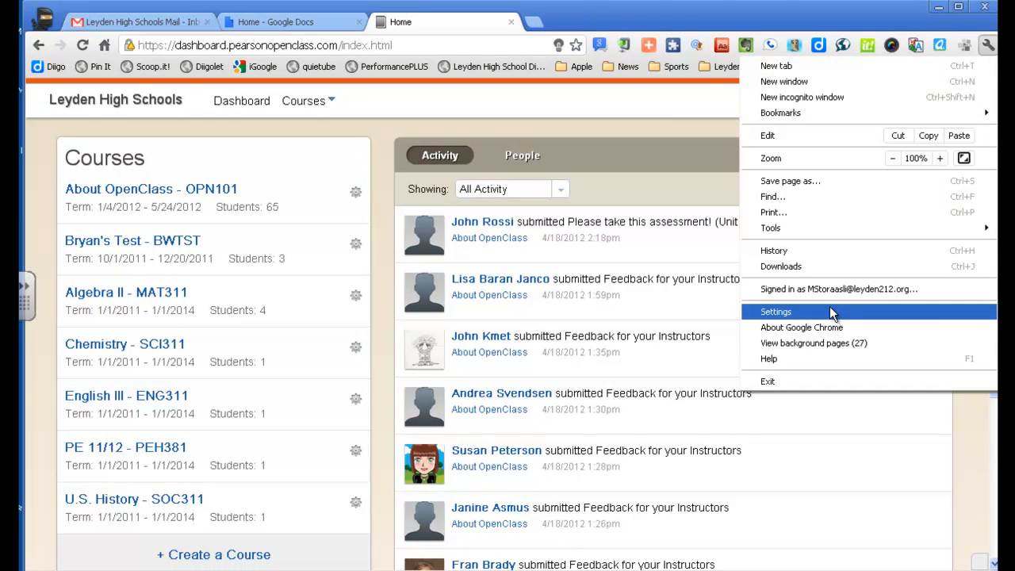
left_click(776, 311)
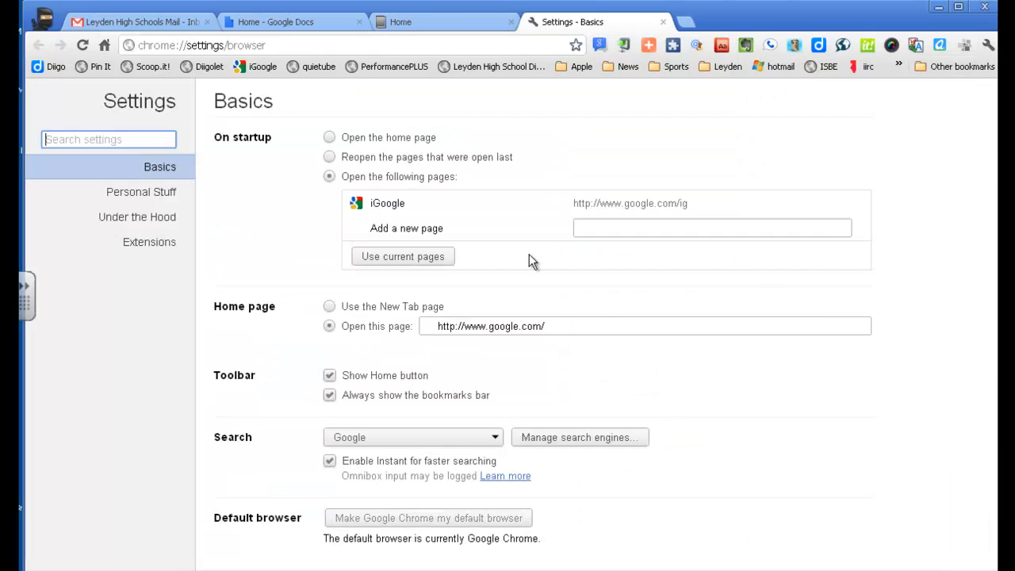
mouse_move(151, 203)
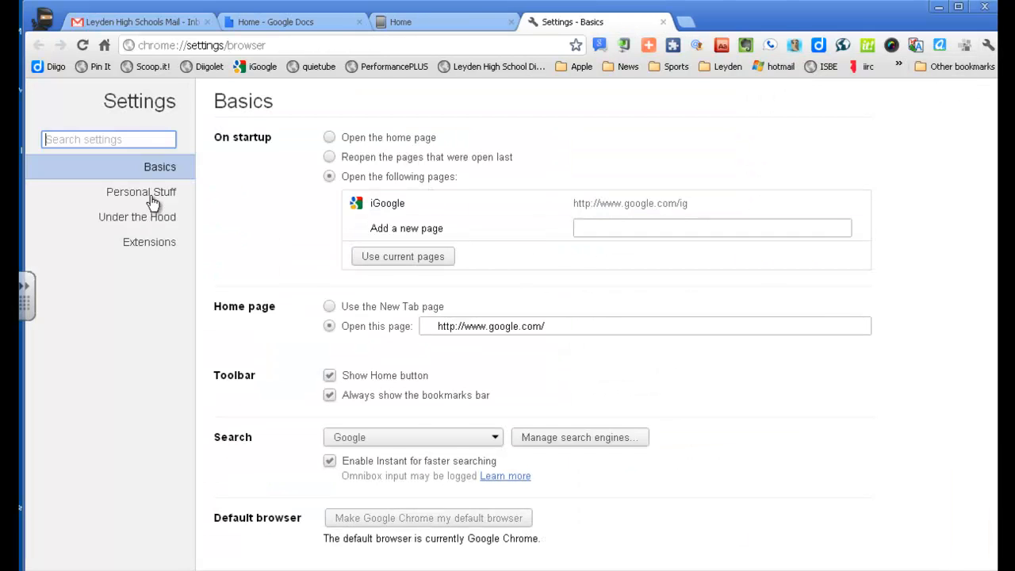
left_click(142, 191)
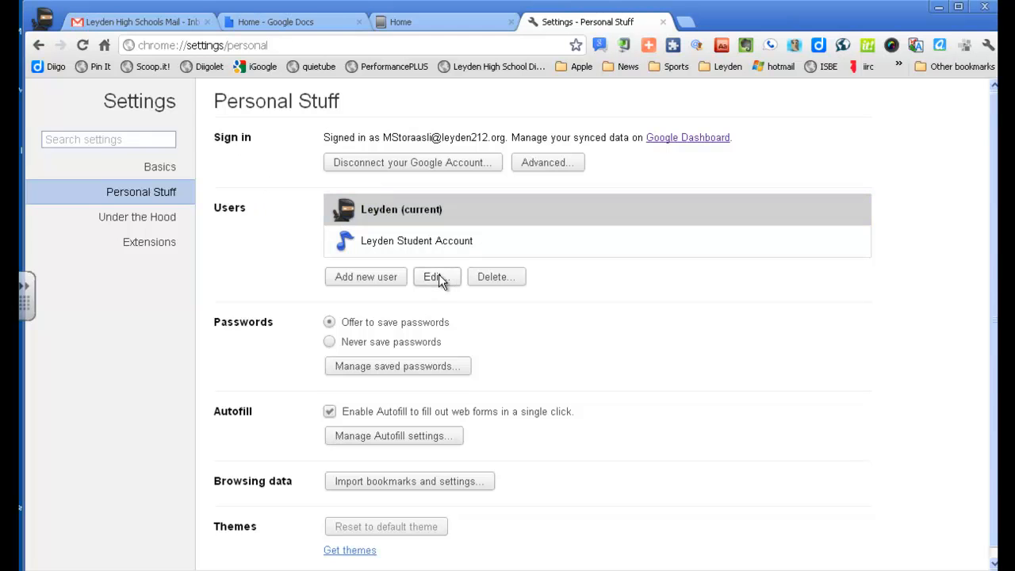
- Cancel editing the Leyden teacher user unchanged and bring the student window forward
left_click(436, 276)
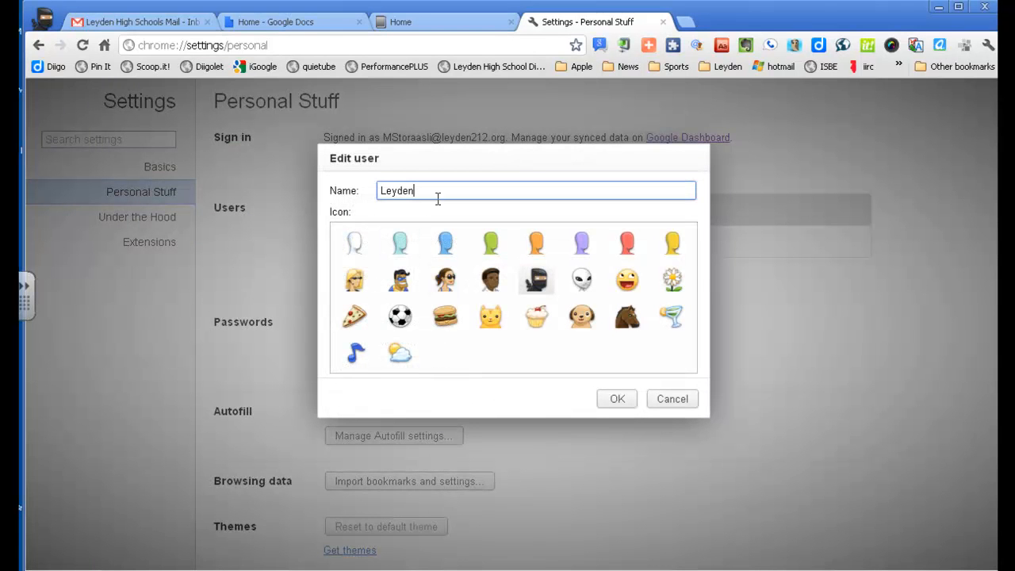
left_click(617, 399)
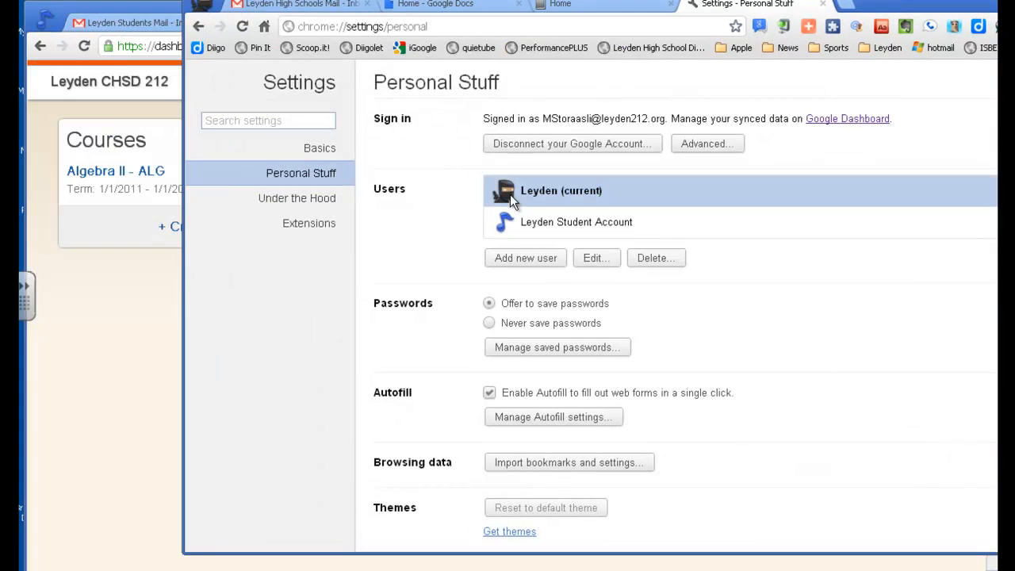
left_click(560, 5)
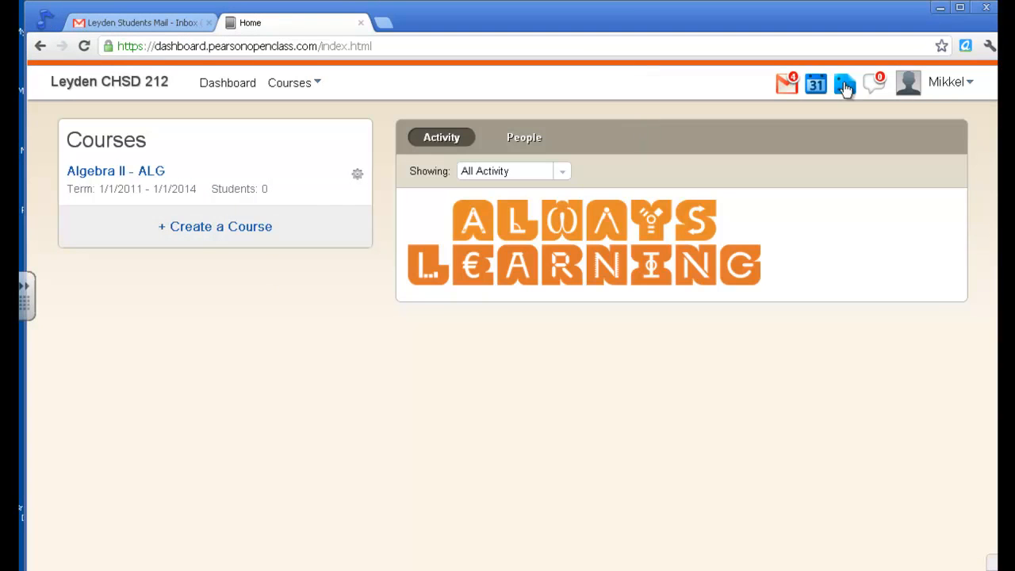
- Show the Personal Stuff settings with the user list in the student window
left_click(988, 44)
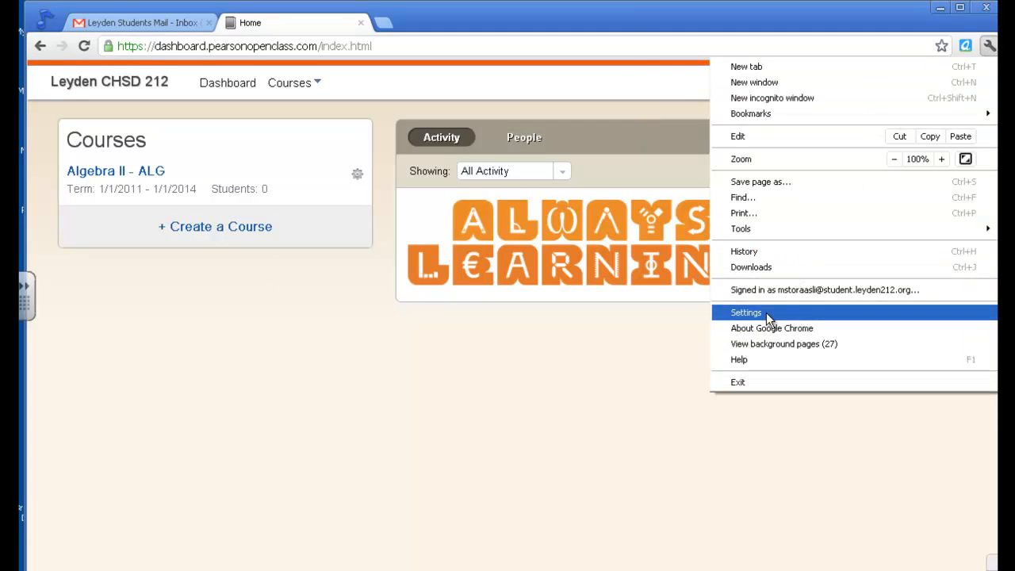
left_click(745, 310)
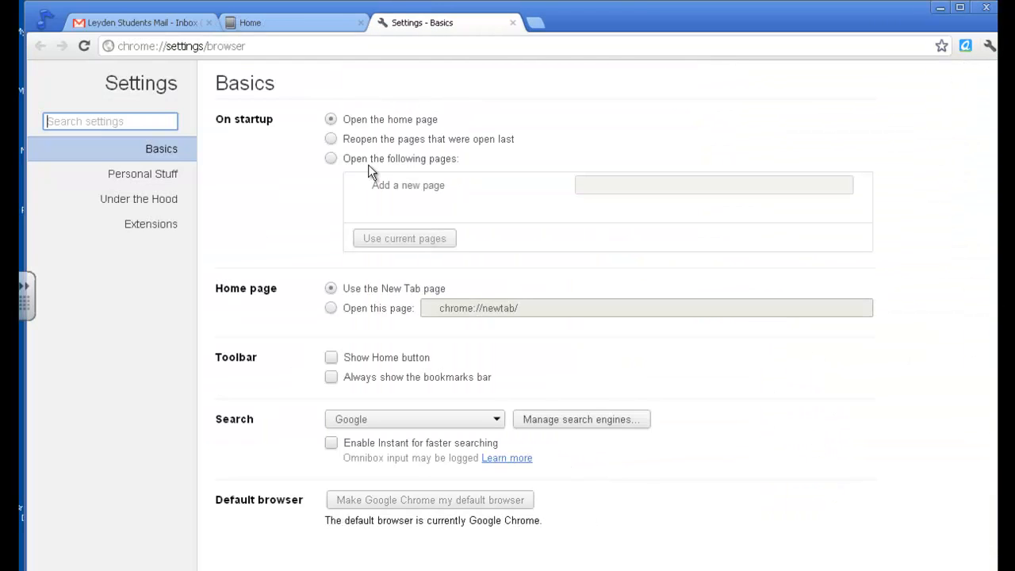
left_click(143, 173)
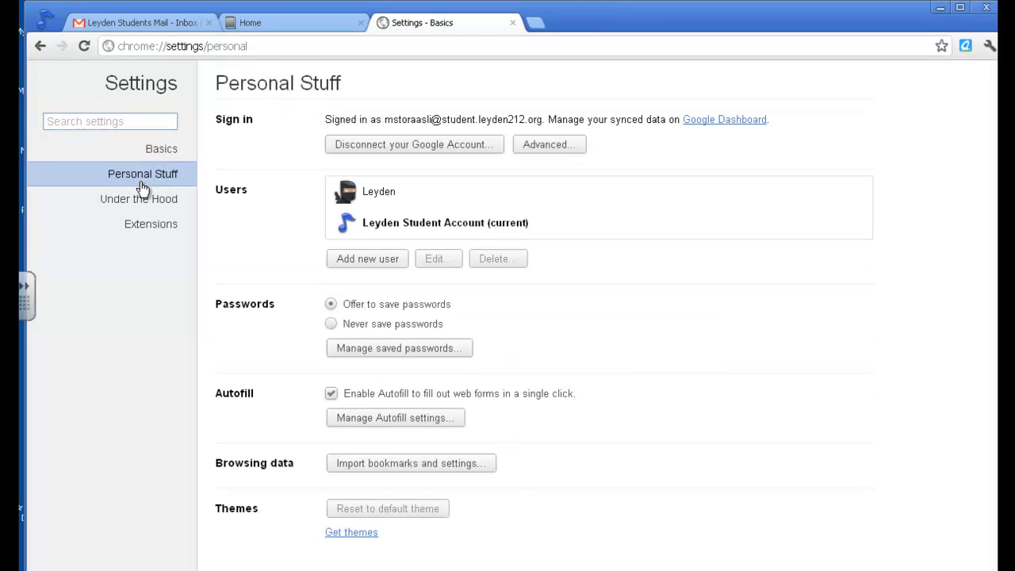
- Edit the Leyden Student Account and choose the cheeseburger icon
left_click(444, 222)
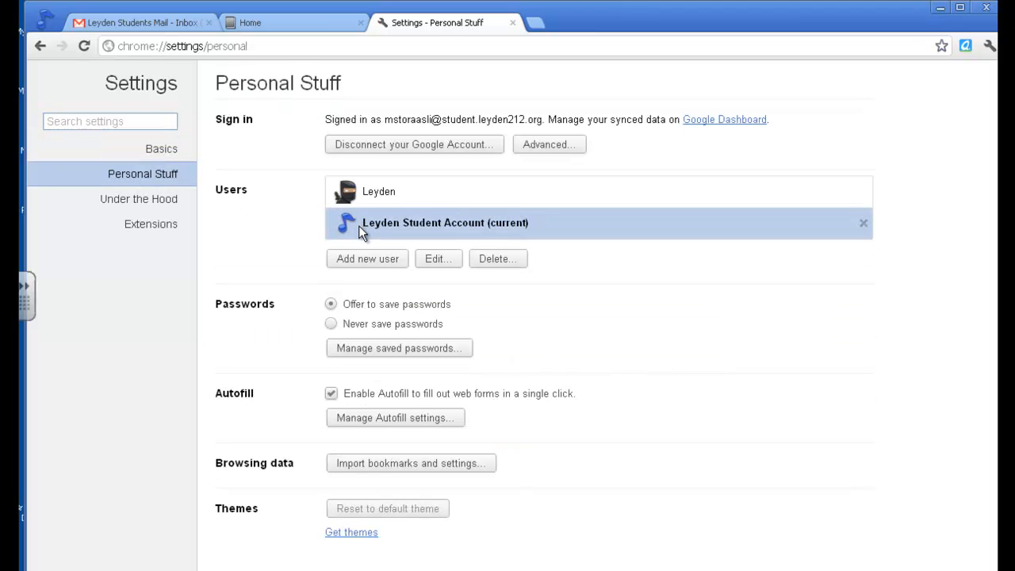
mouse_move(445, 234)
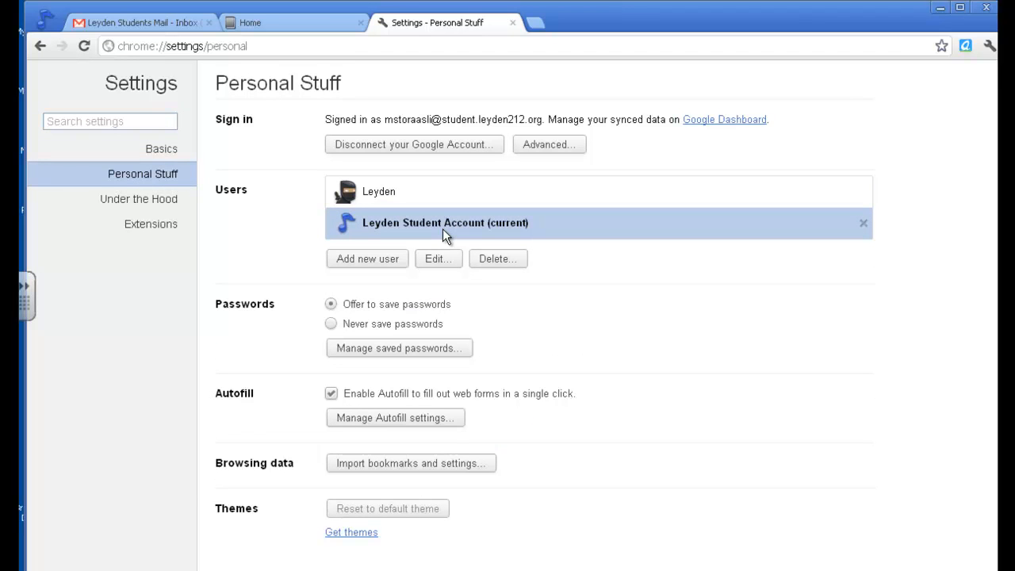
left_click(437, 259)
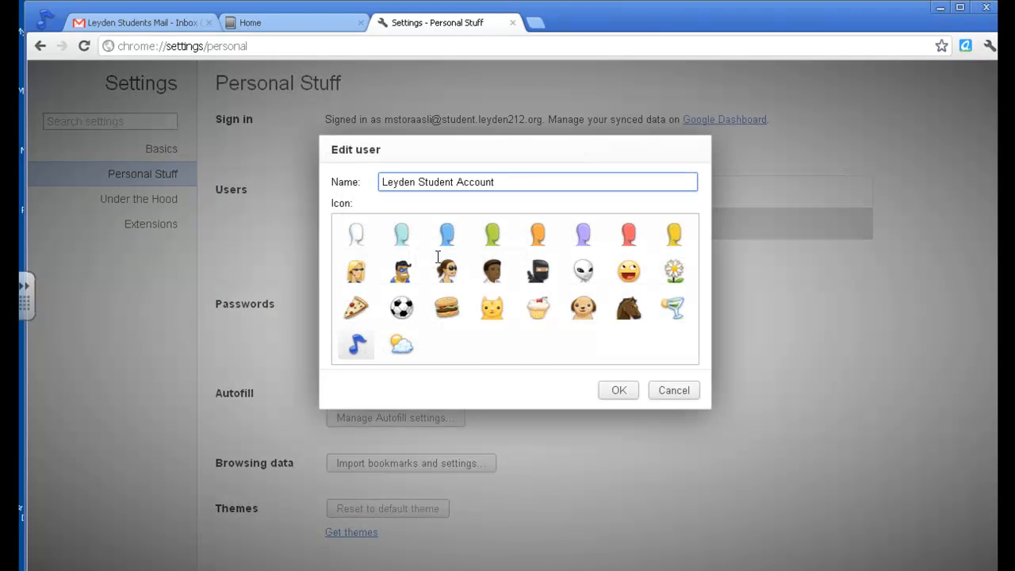
mouse_move(446, 308)
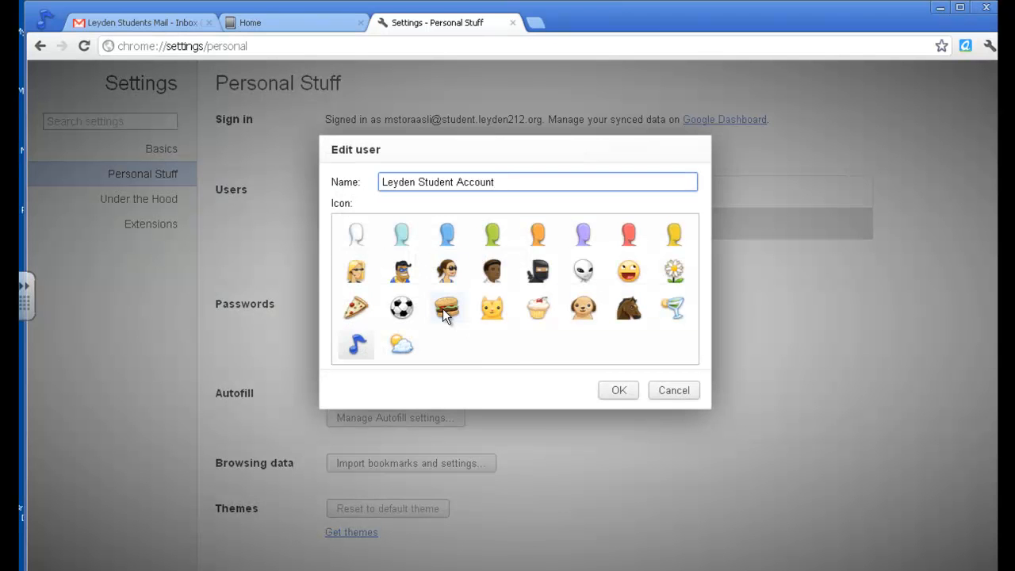
left_click(619, 390)
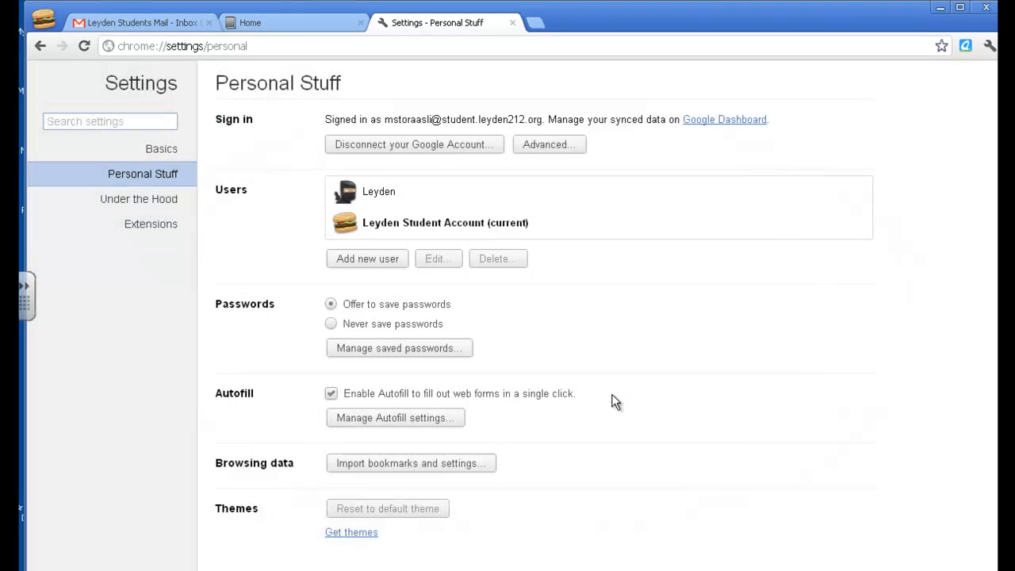
mouse_move(41, 44)
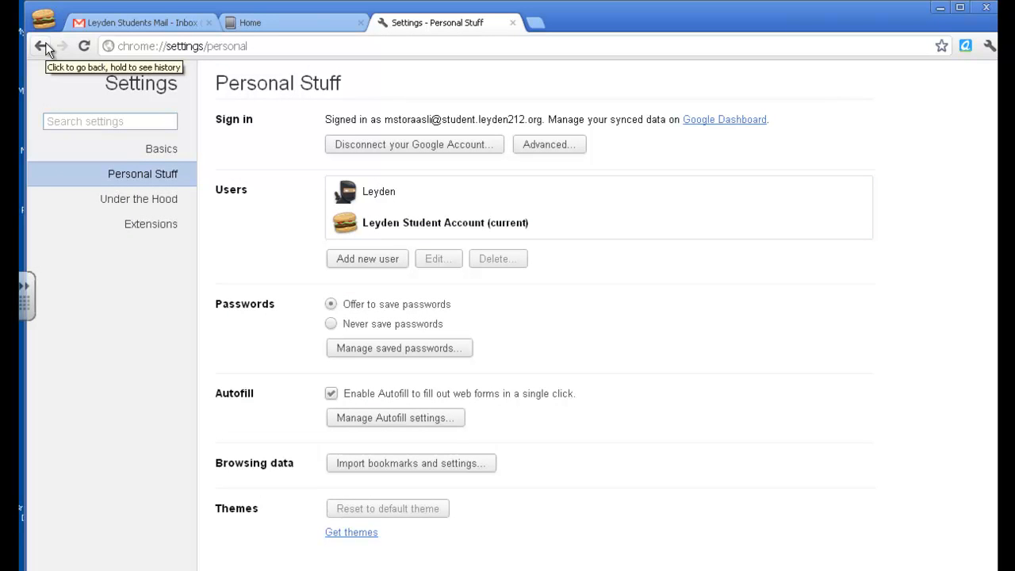
mouse_move(44, 49)
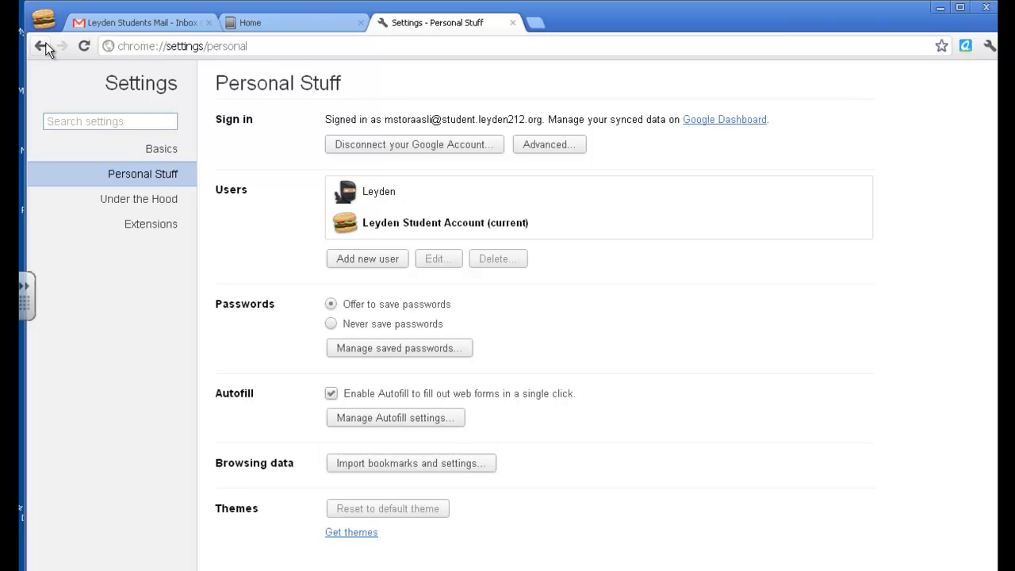
- Go back from Personal Stuff to the Basics settings page
left_click(162, 149)
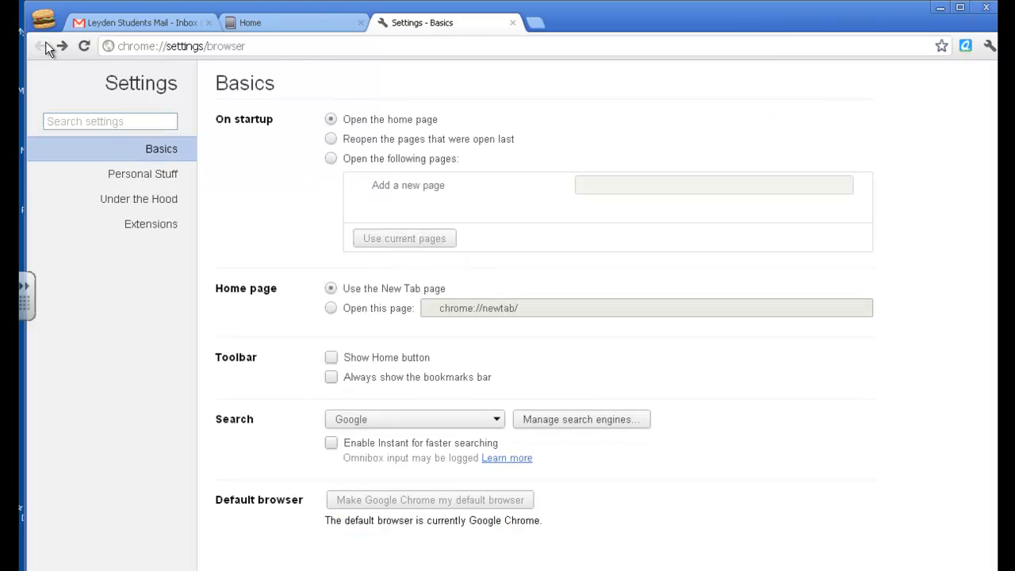